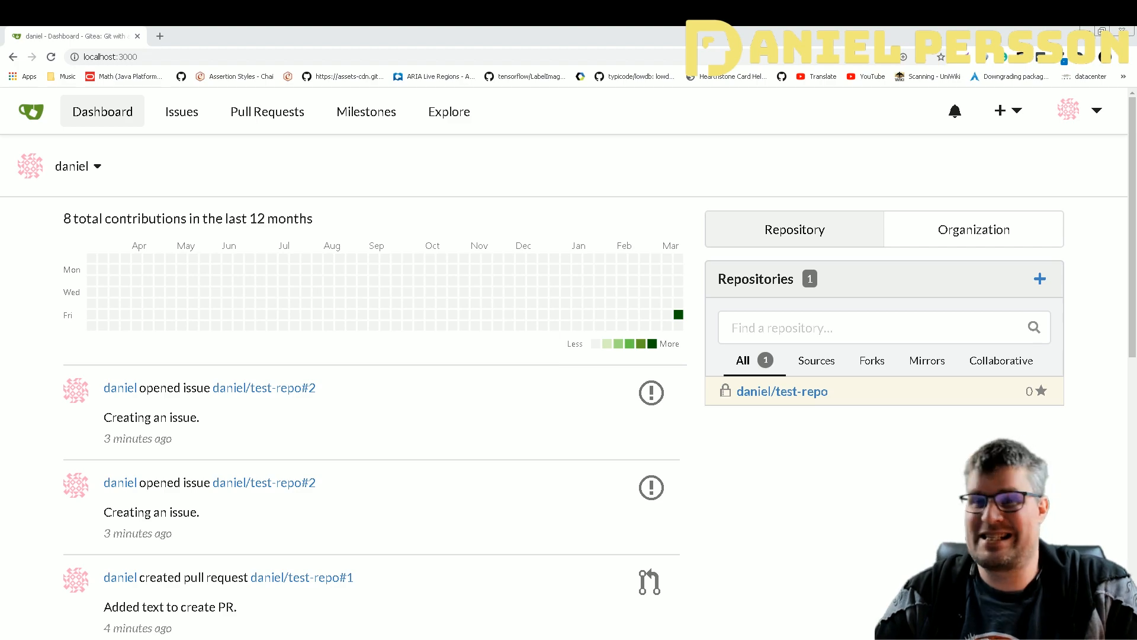
Look at the dashboard context switcher and the top navigation bar
left_click(31, 112)
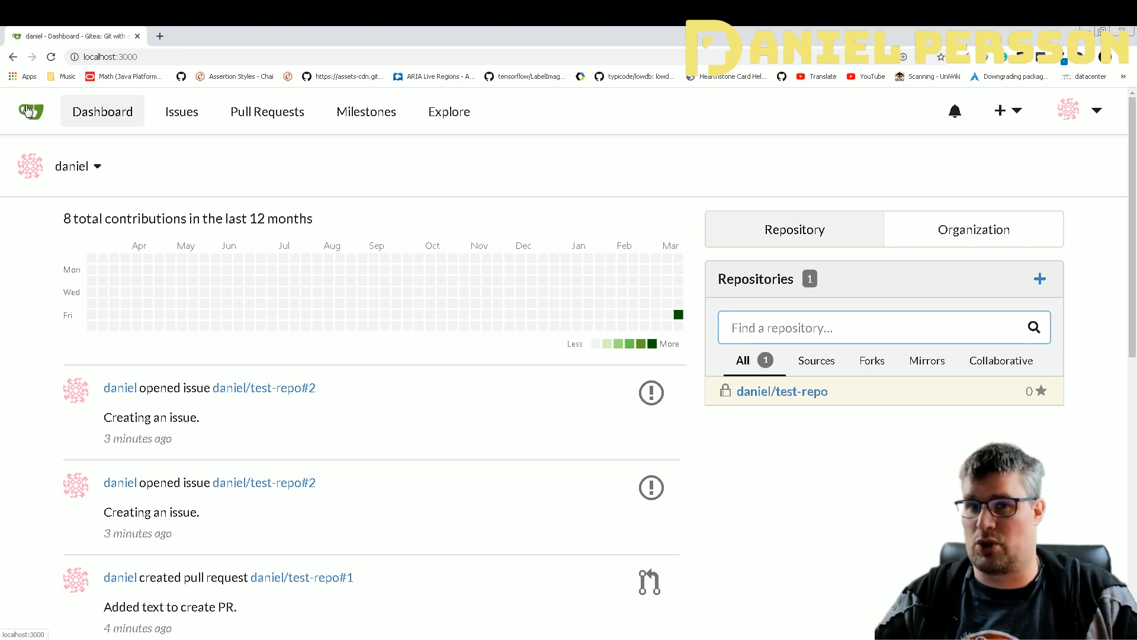
mouse_move(638, 230)
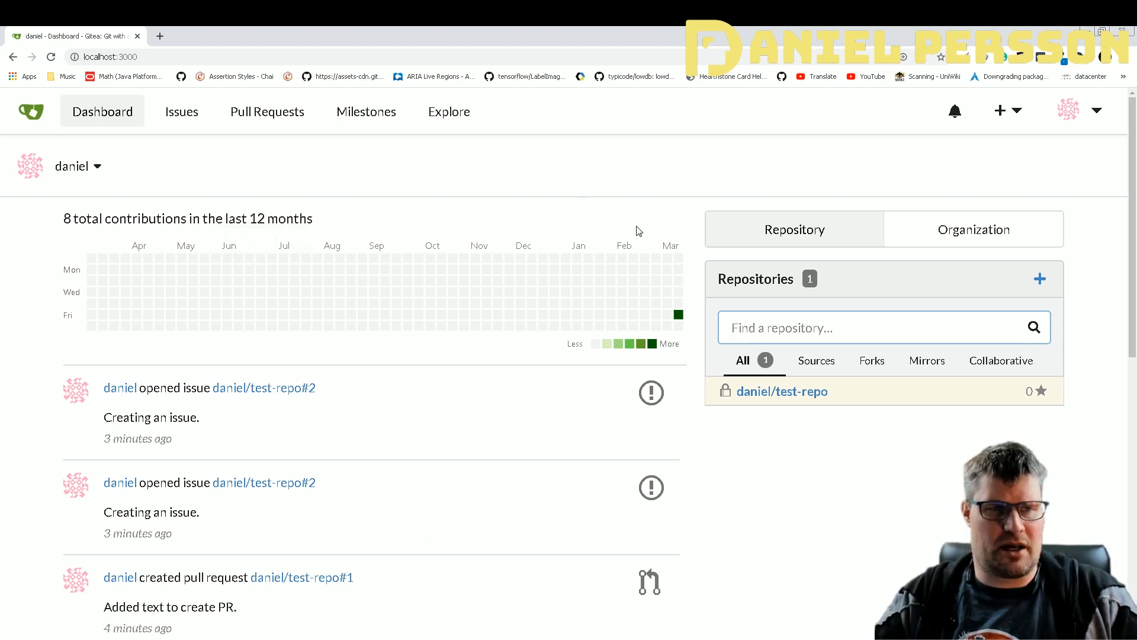
mouse_move(741, 450)
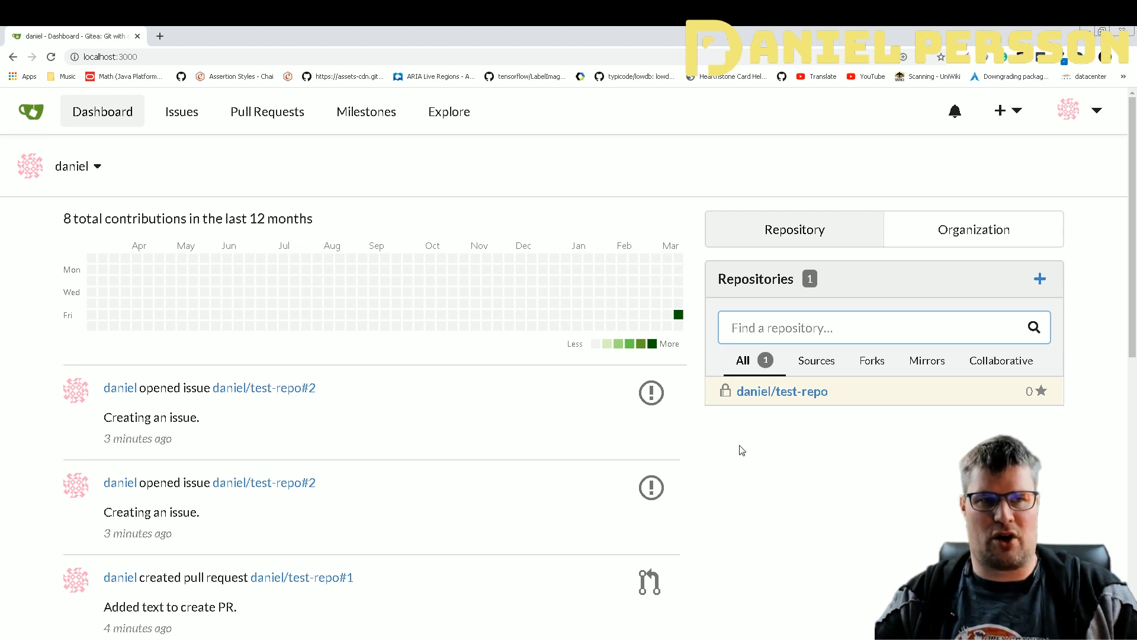
left_click(97, 166)
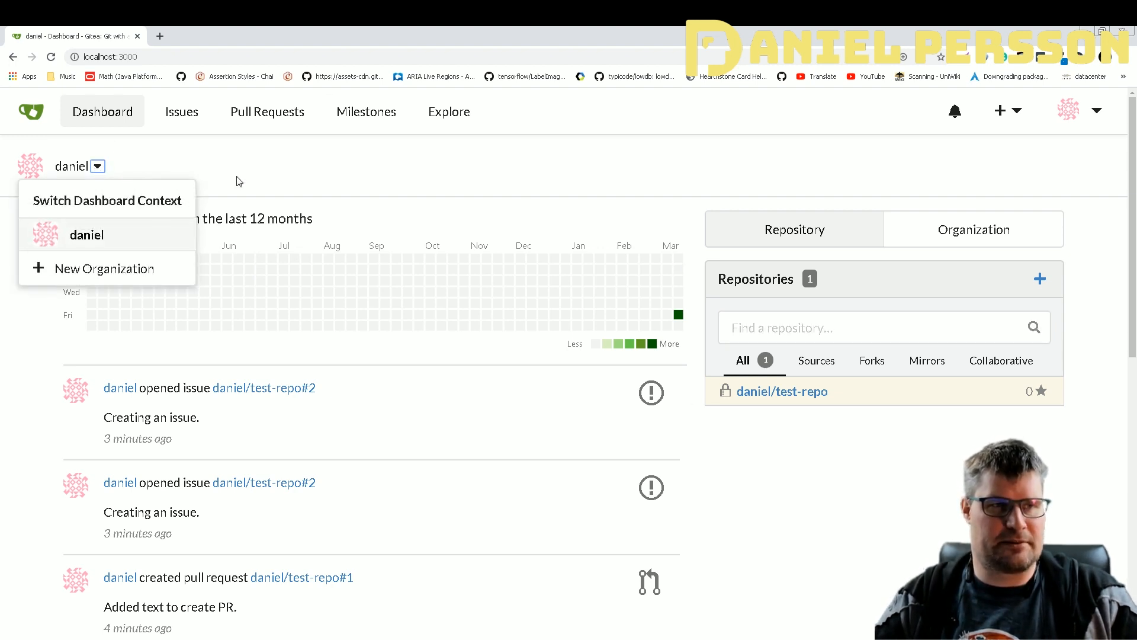
mouse_move(955, 111)
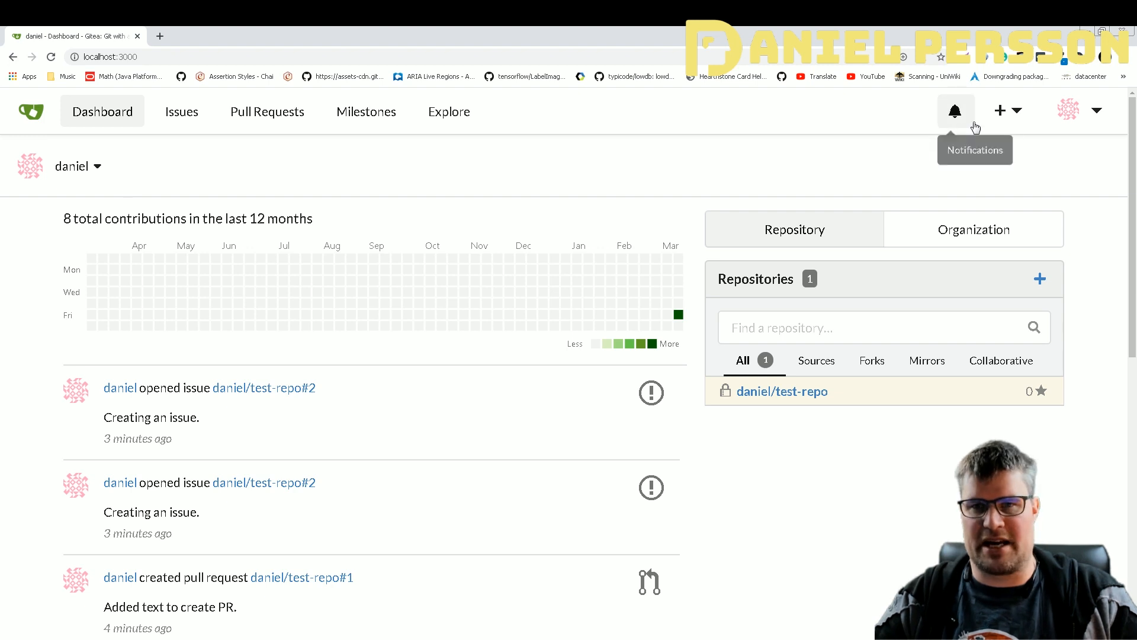
left_click(1009, 110)
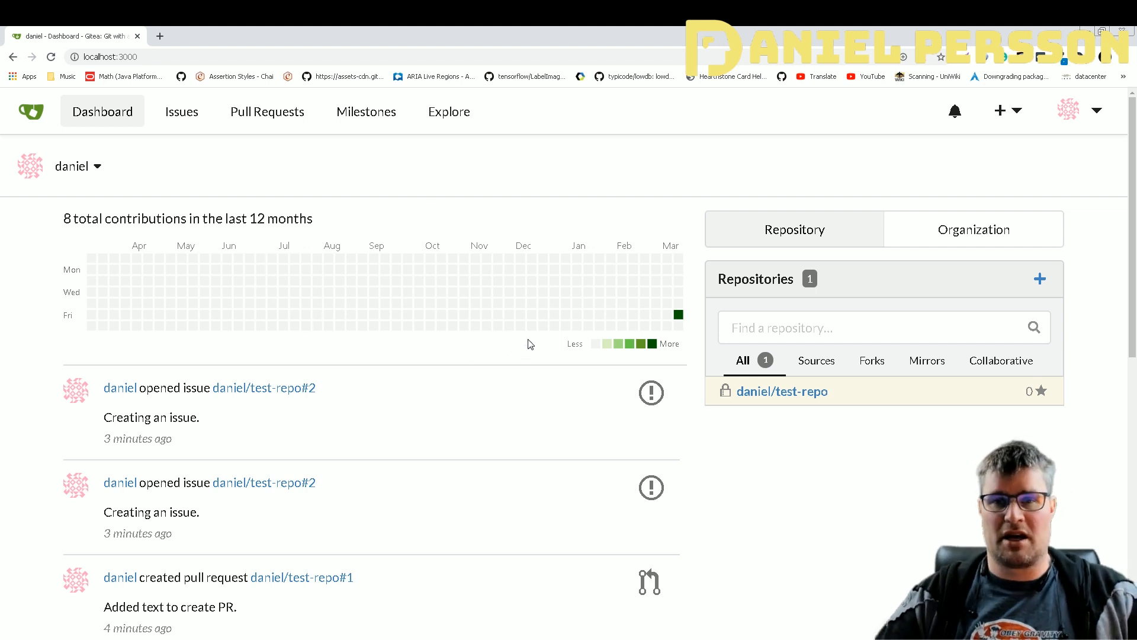
mouse_move(790, 575)
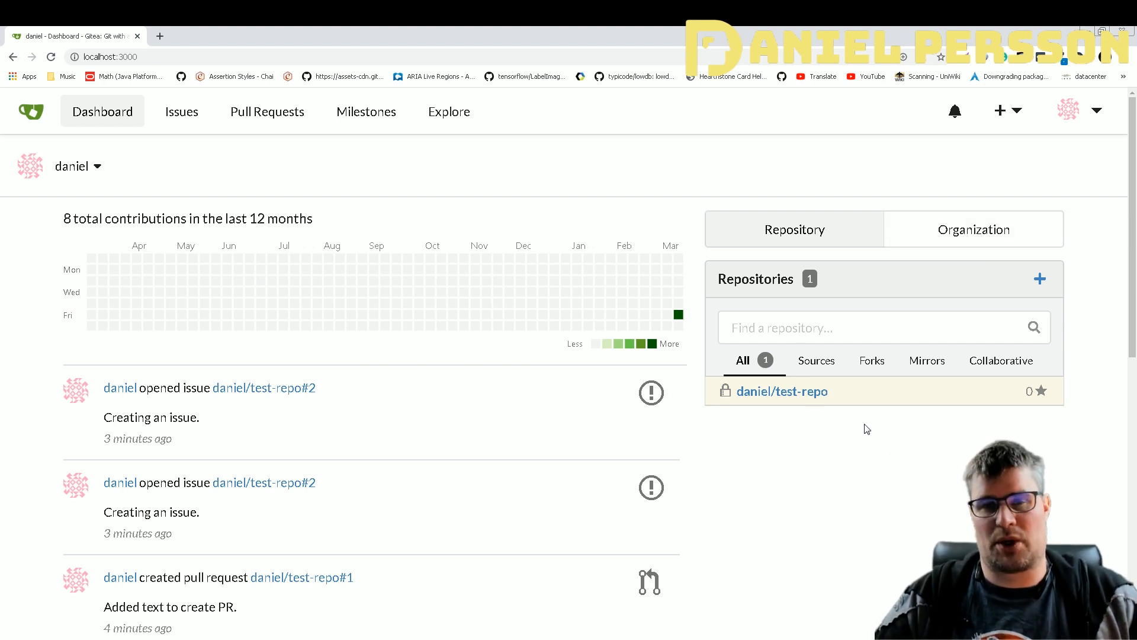
mouse_move(876, 386)
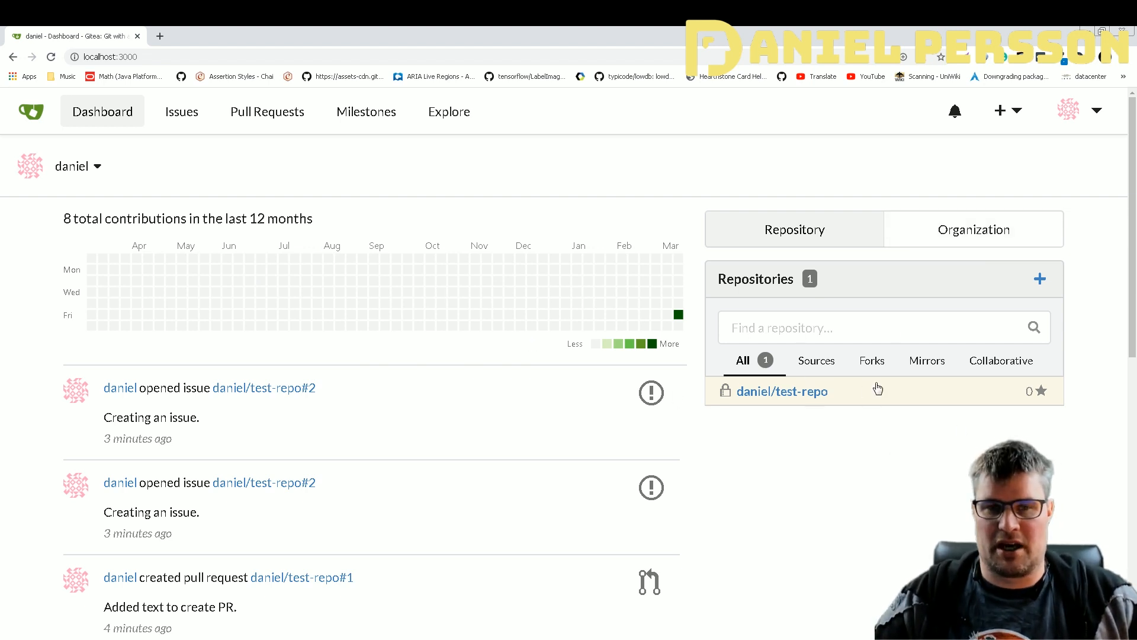
mouse_move(782, 443)
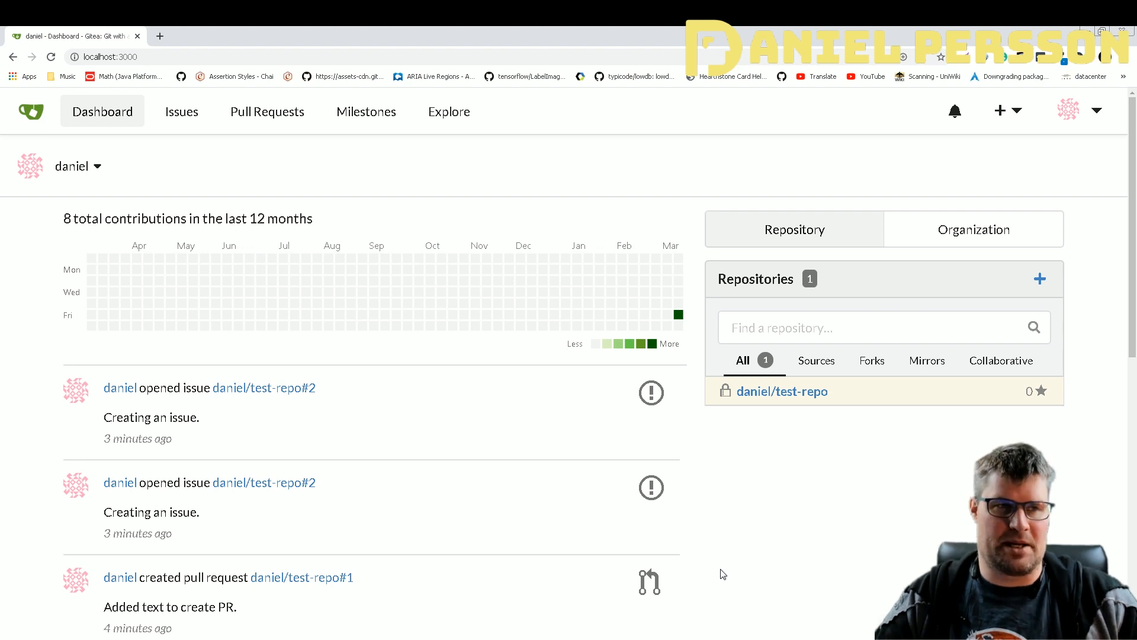
mouse_move(783, 503)
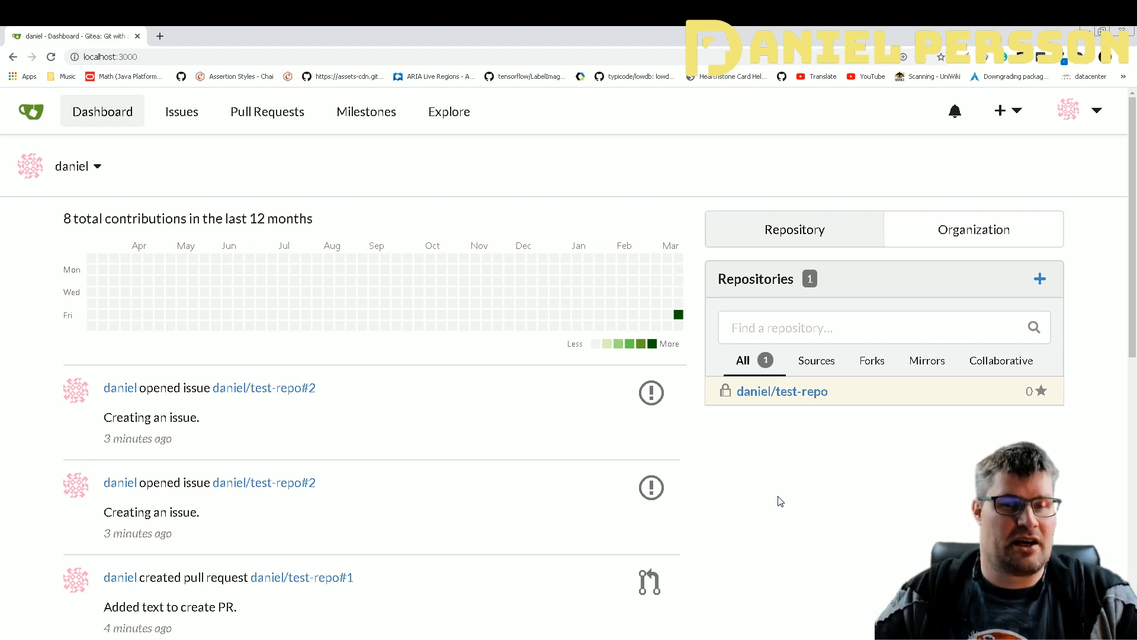
mouse_move(773, 419)
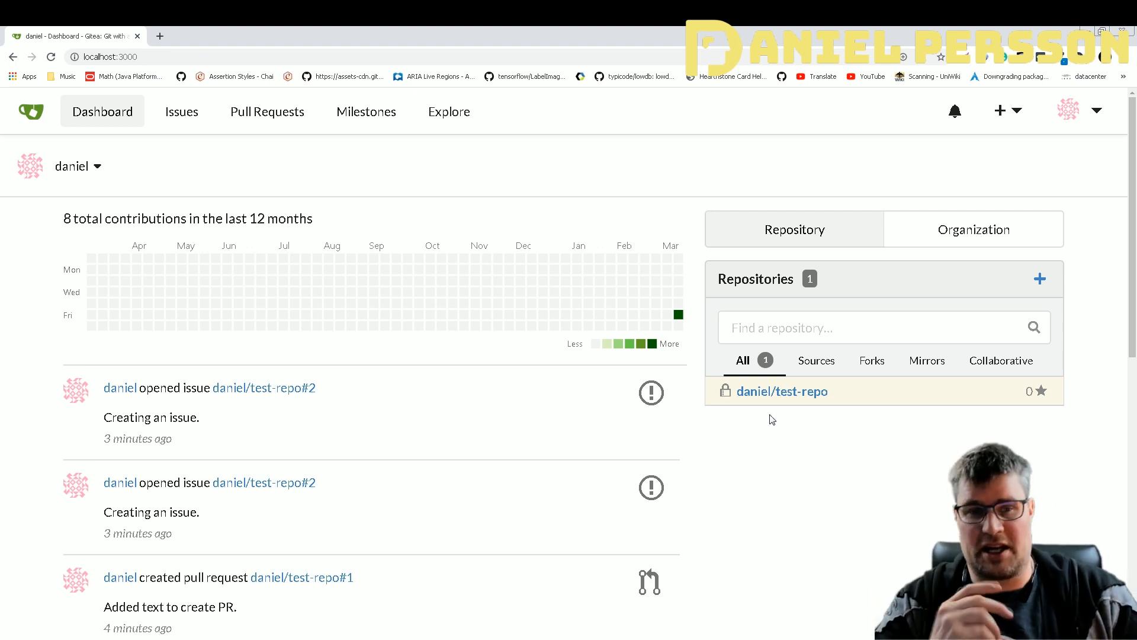
mouse_move(64, 130)
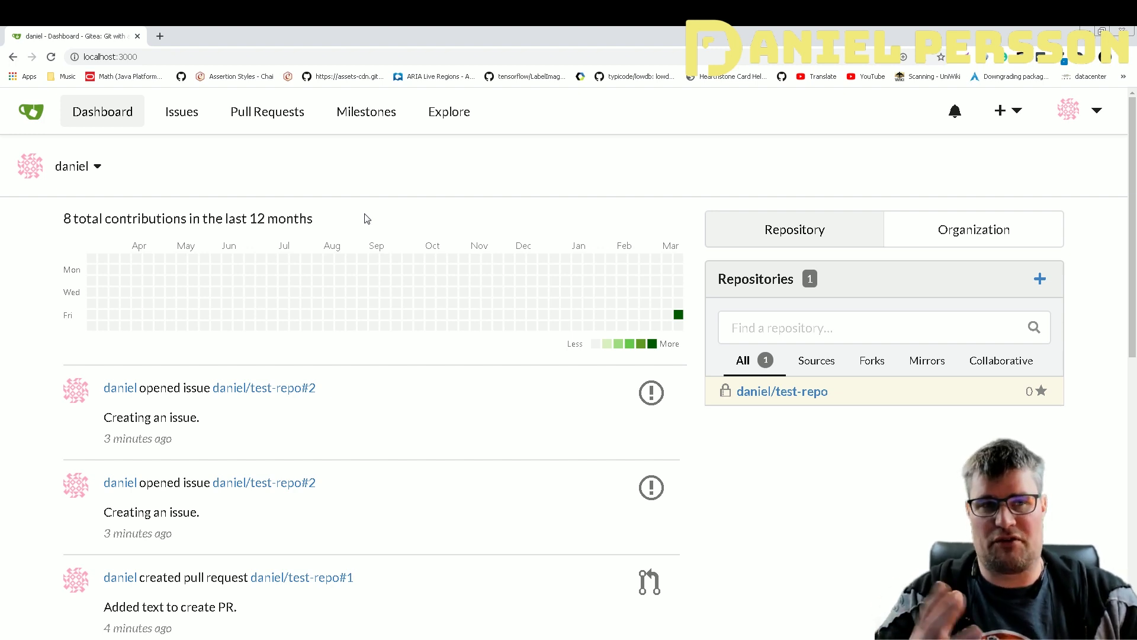
mouse_move(469, 165)
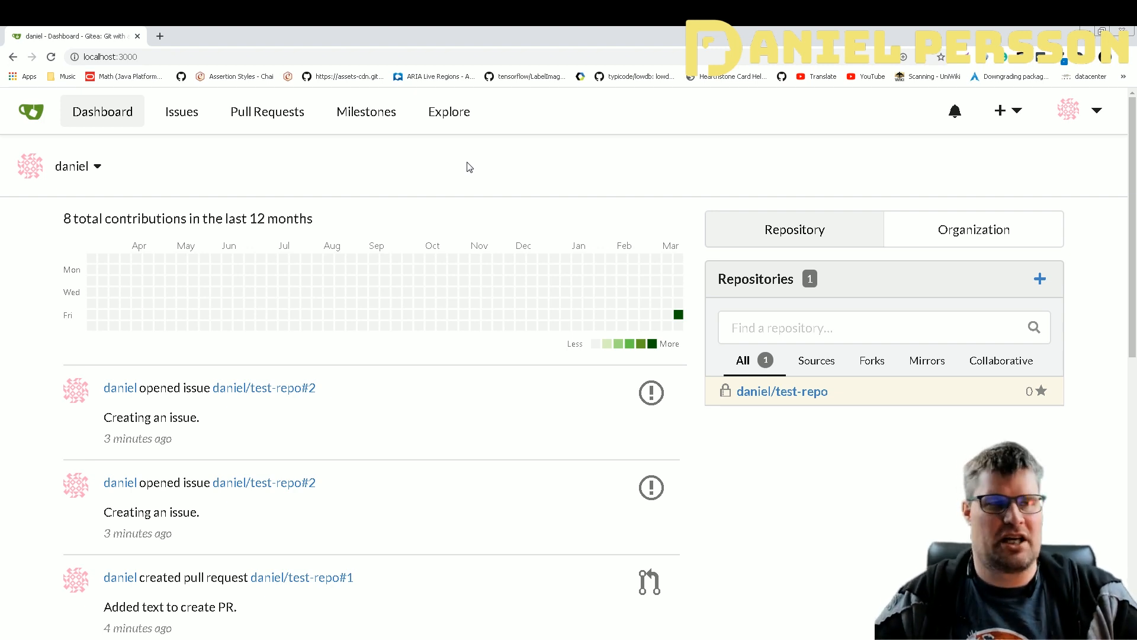
mouse_move(218, 185)
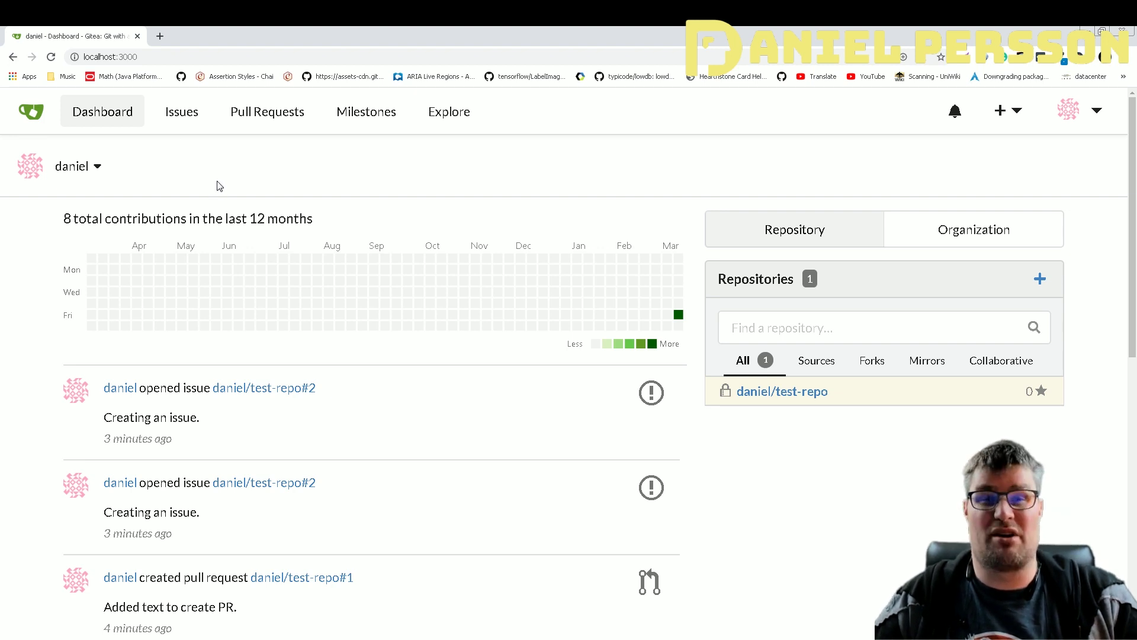
mouse_move(332, 188)
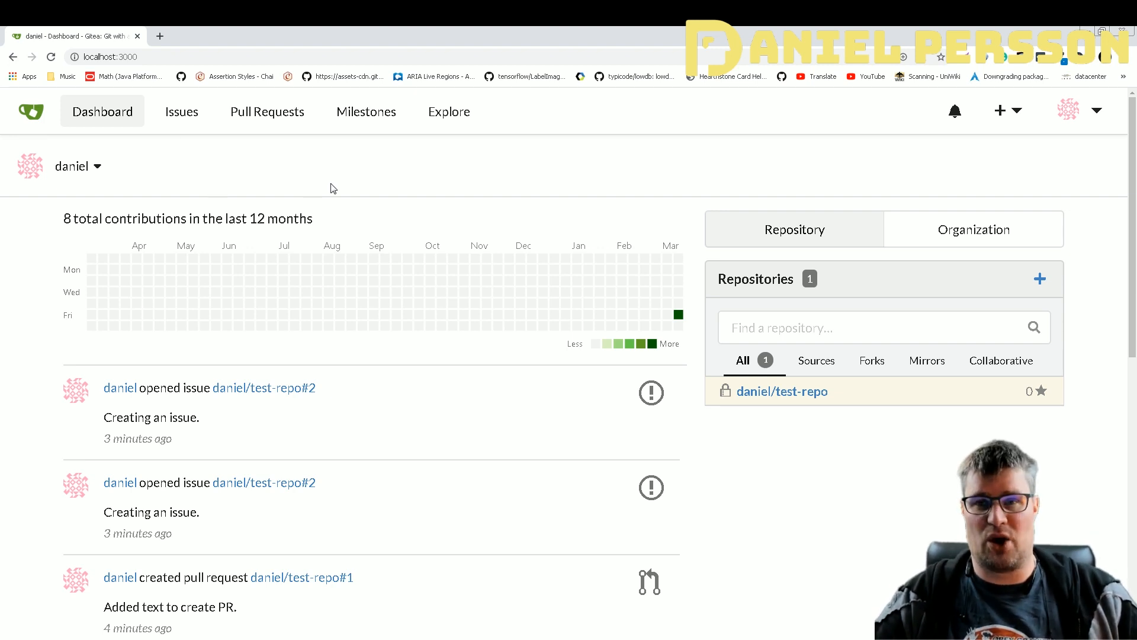
mouse_move(580, 147)
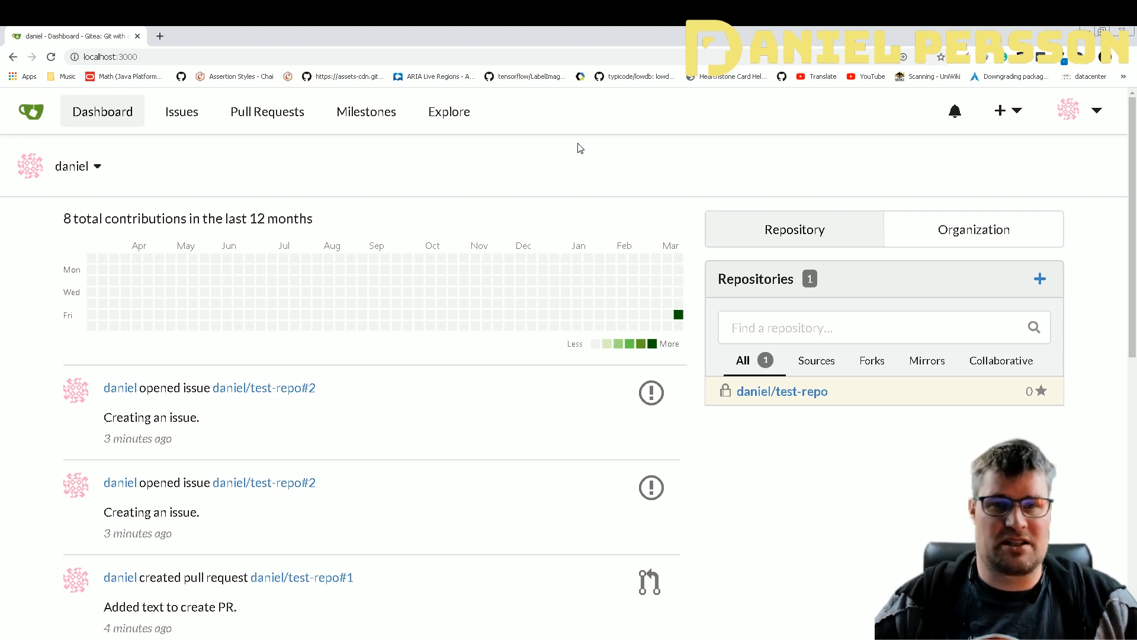
mouse_move(572, 166)
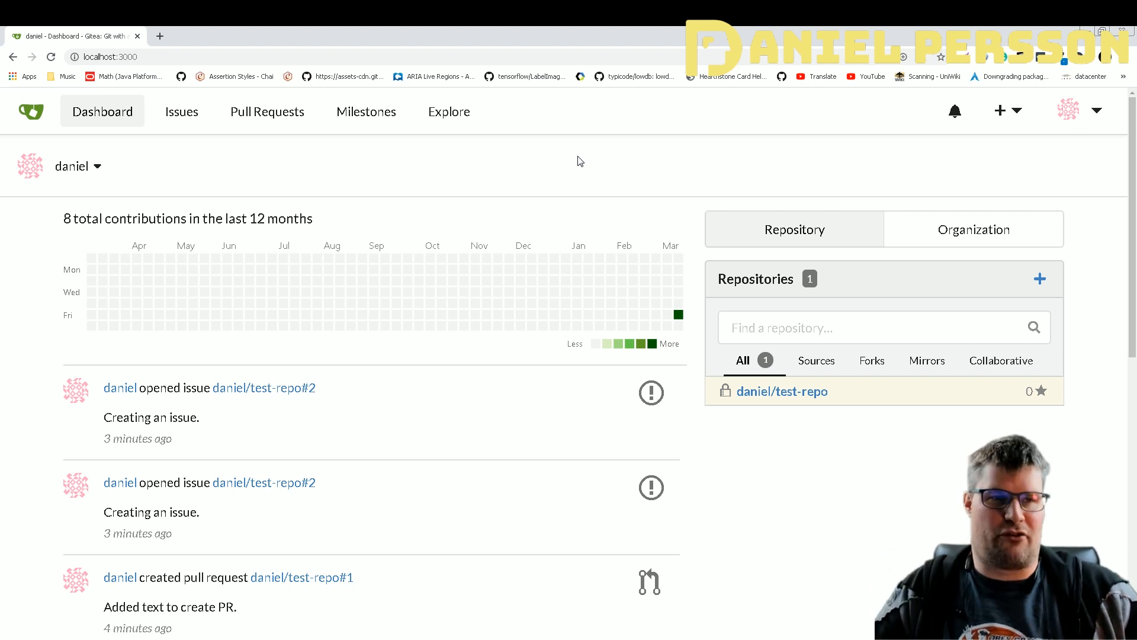
mouse_move(4, 331)
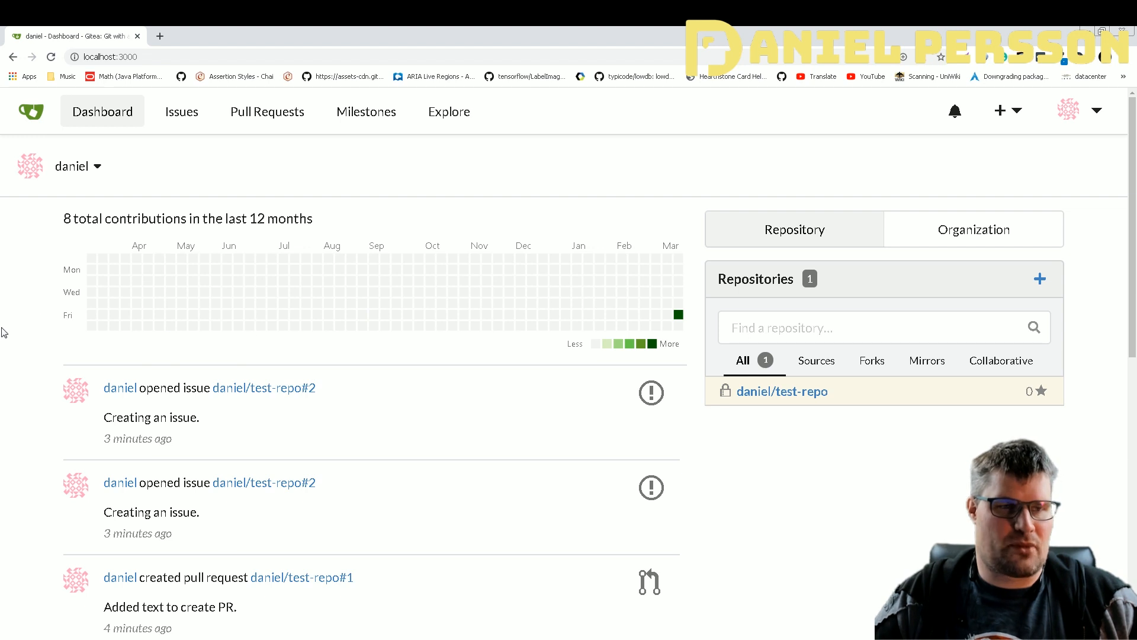
From the Issues overview, open issue #2 'Creating an issue.' and scroll through it
left_click(181, 111)
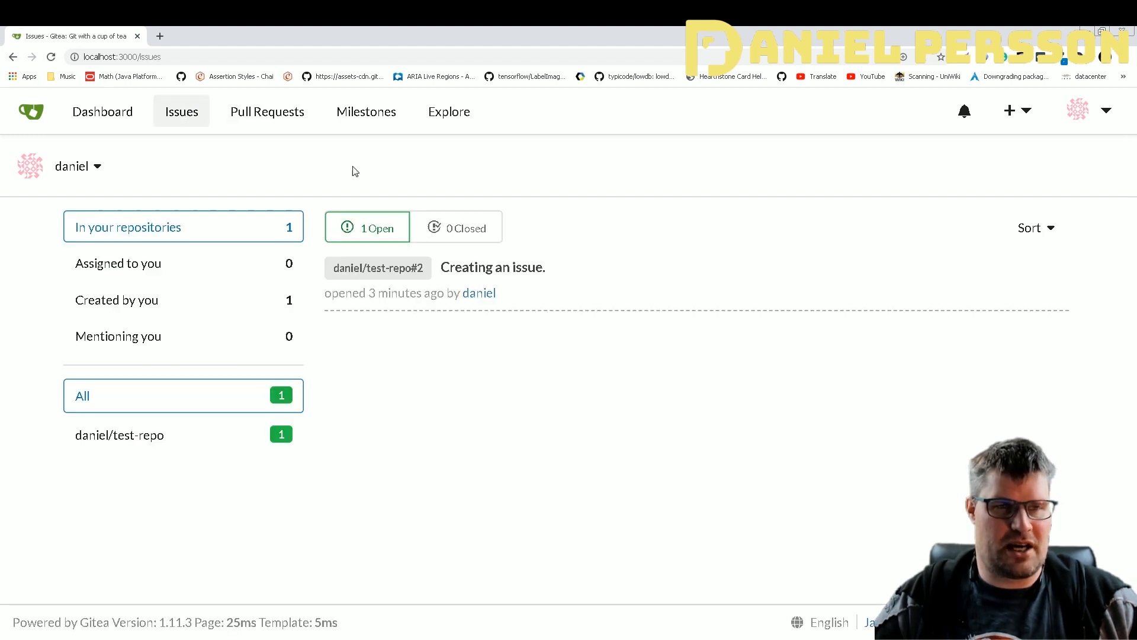
mouse_move(545, 208)
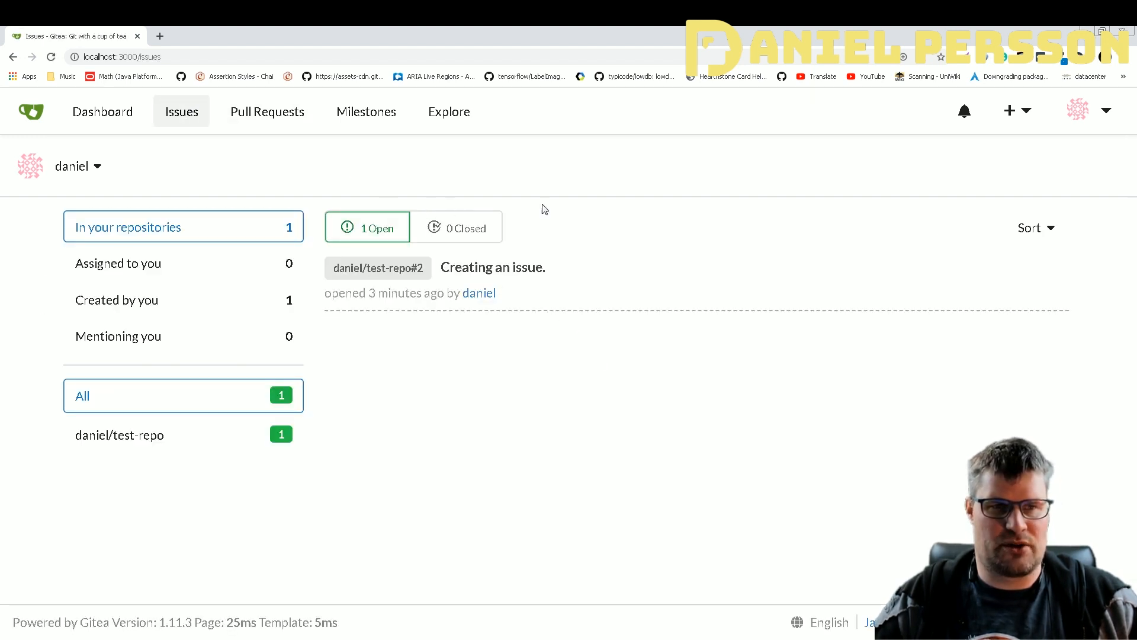
left_click(519, 268)
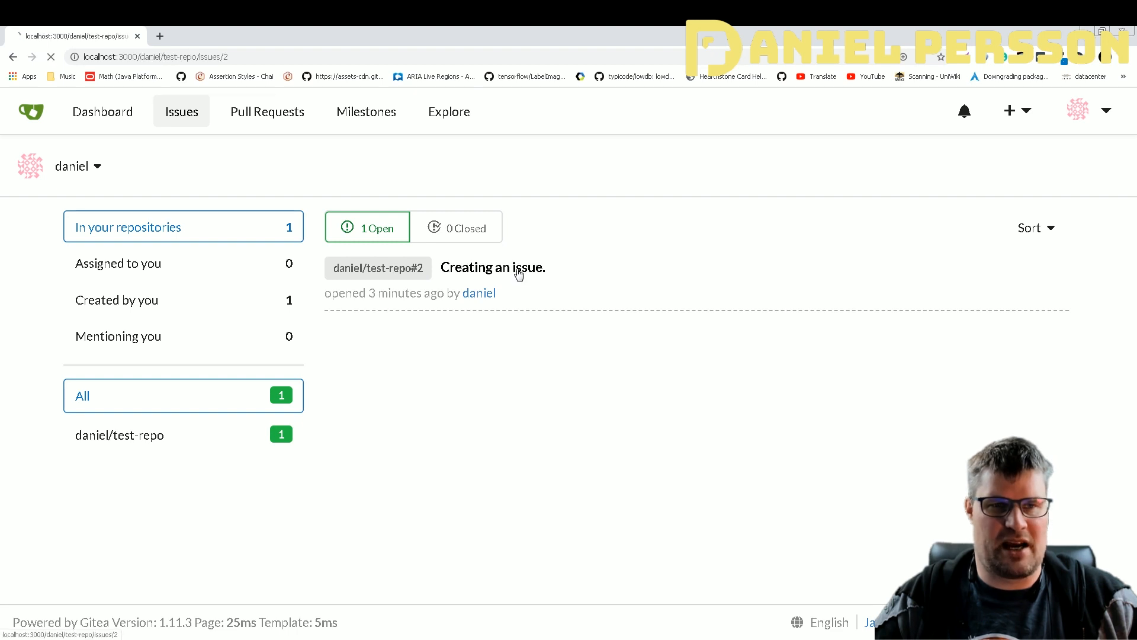
left_click(493, 268)
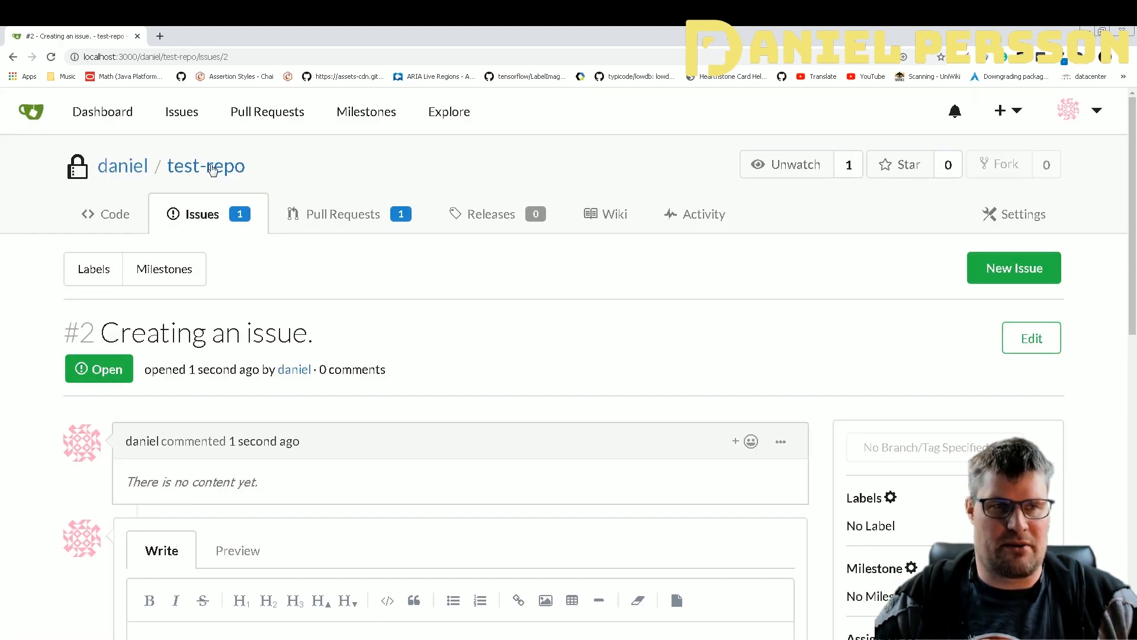
scroll("down", 3)
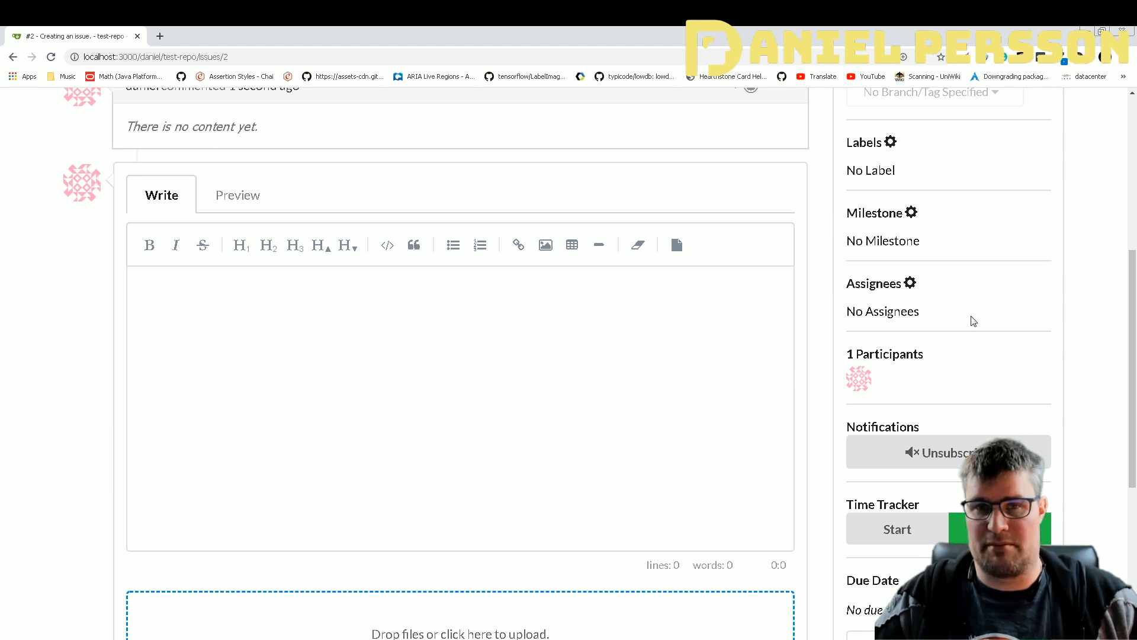
scroll("down", 3)
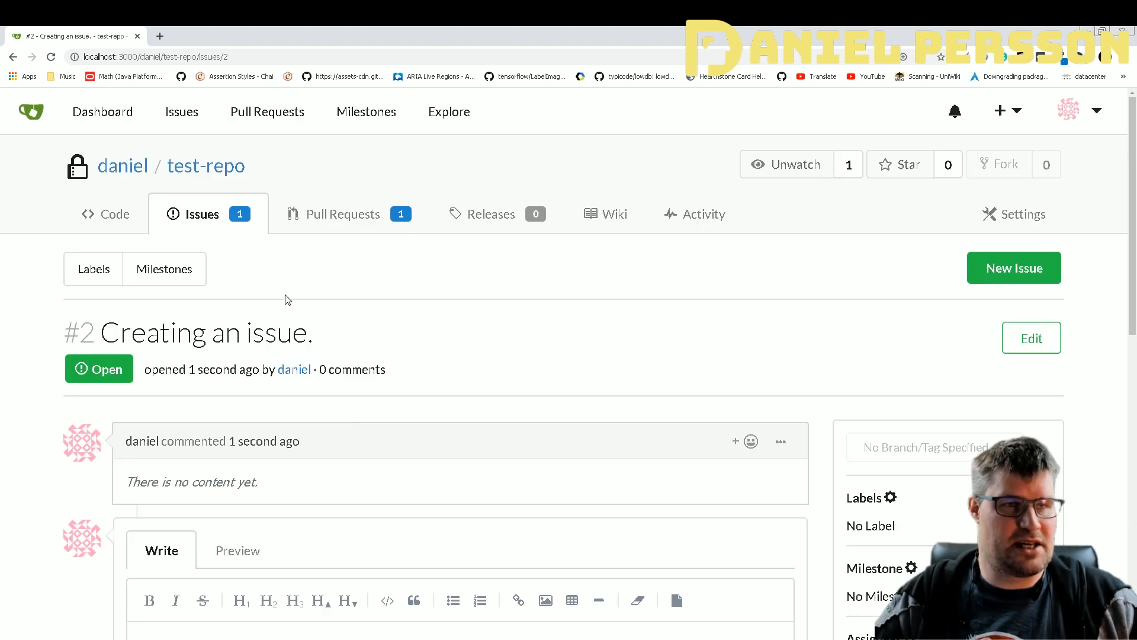
Open pull request #1 'Added text to create PR.' and view its changed README file
left_click(342, 213)
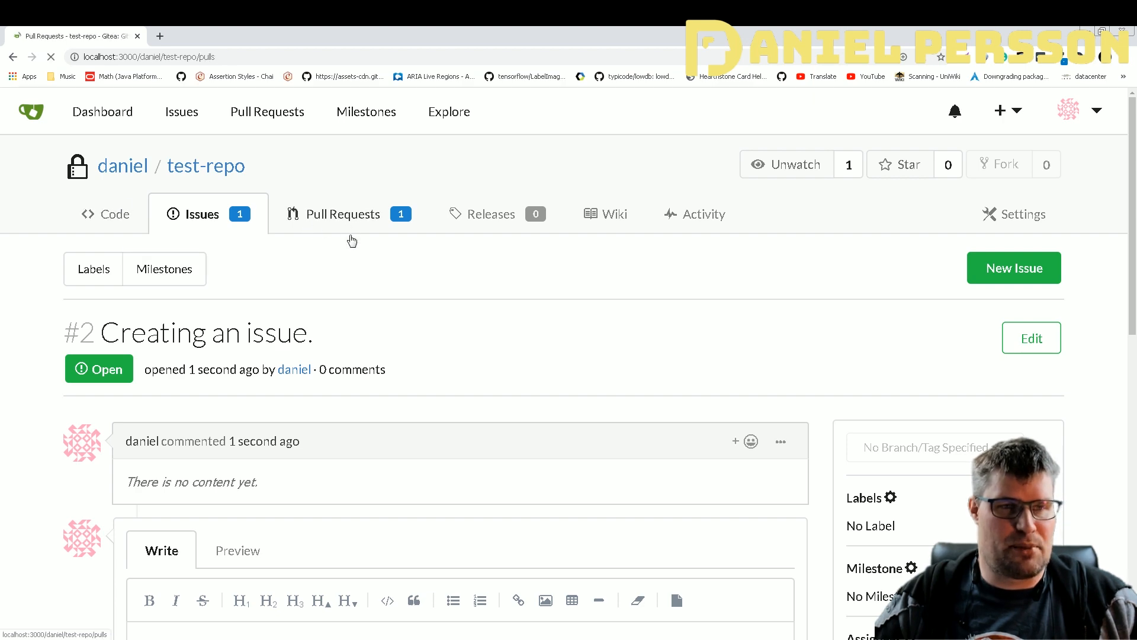
left_click(342, 213)
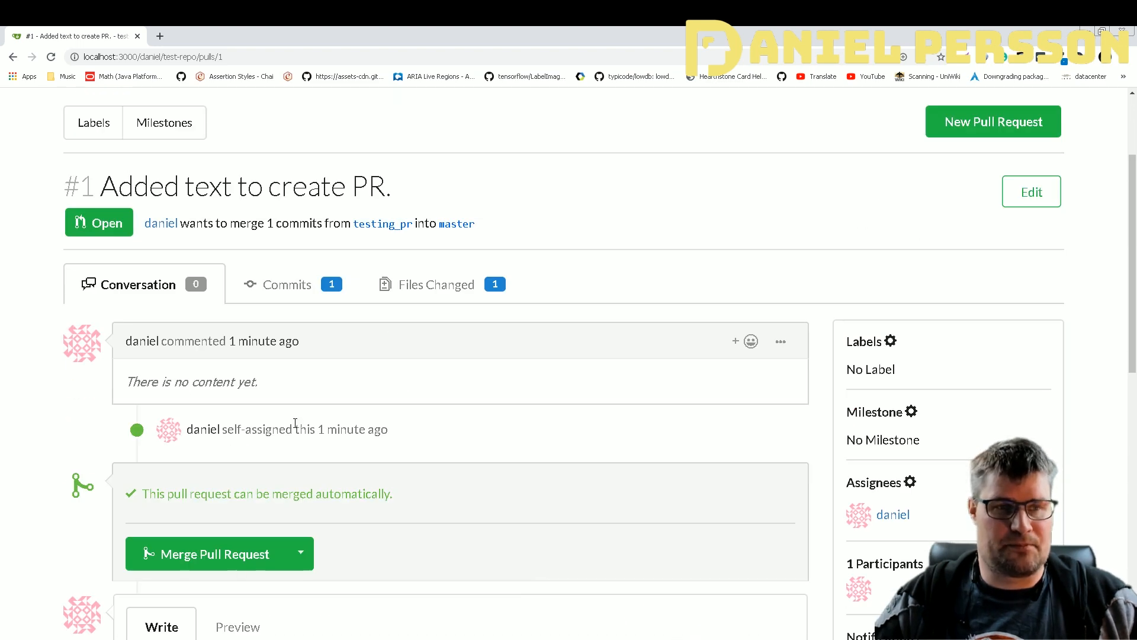
left_click(436, 284)
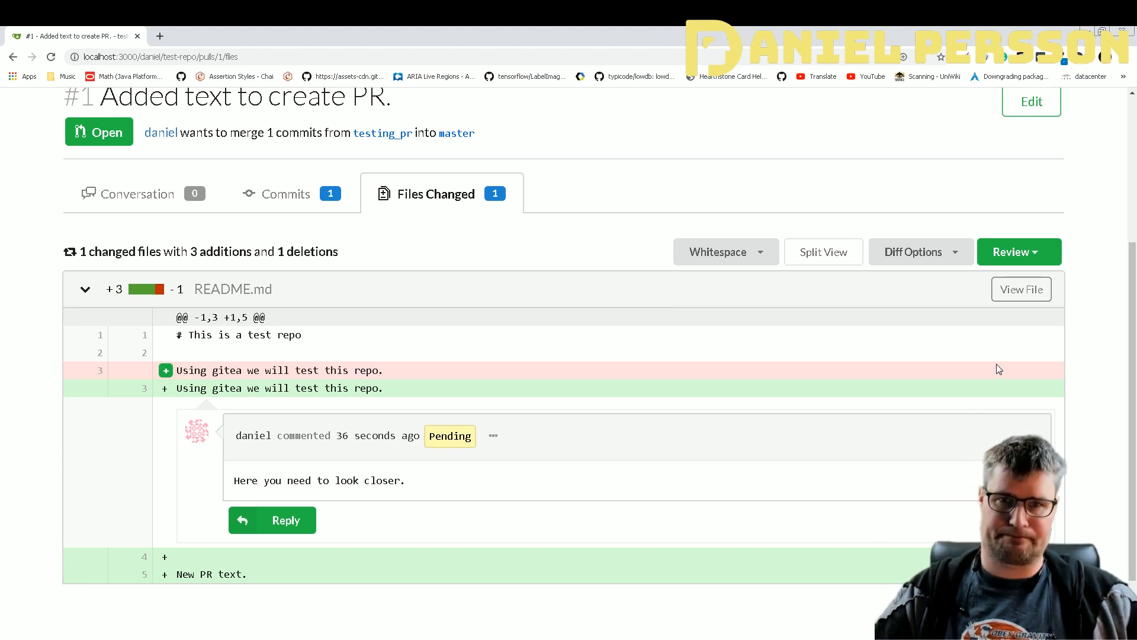
Start and cancel a review on the pull request, then return to test-repo's Code page
left_click(1019, 251)
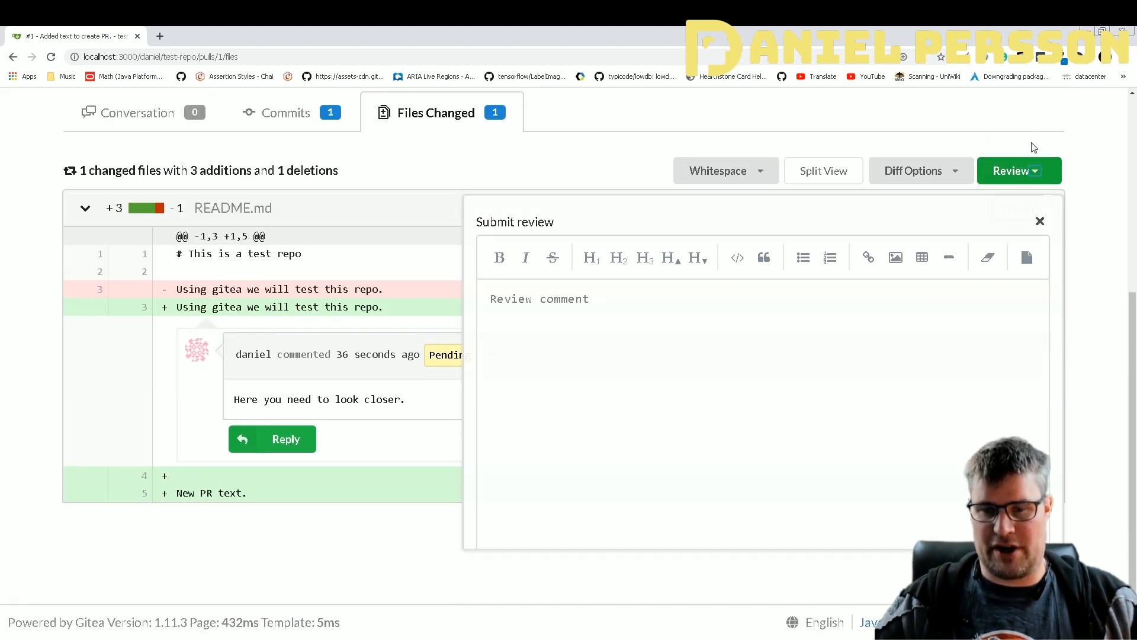
left_click(1041, 220)
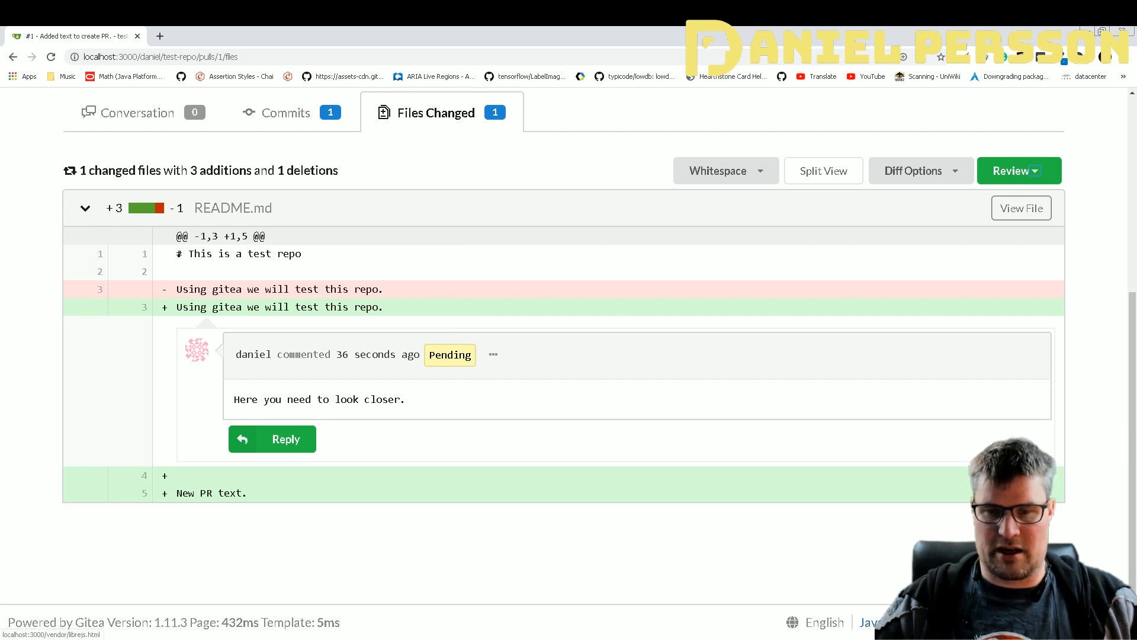
left_click(825, 622)
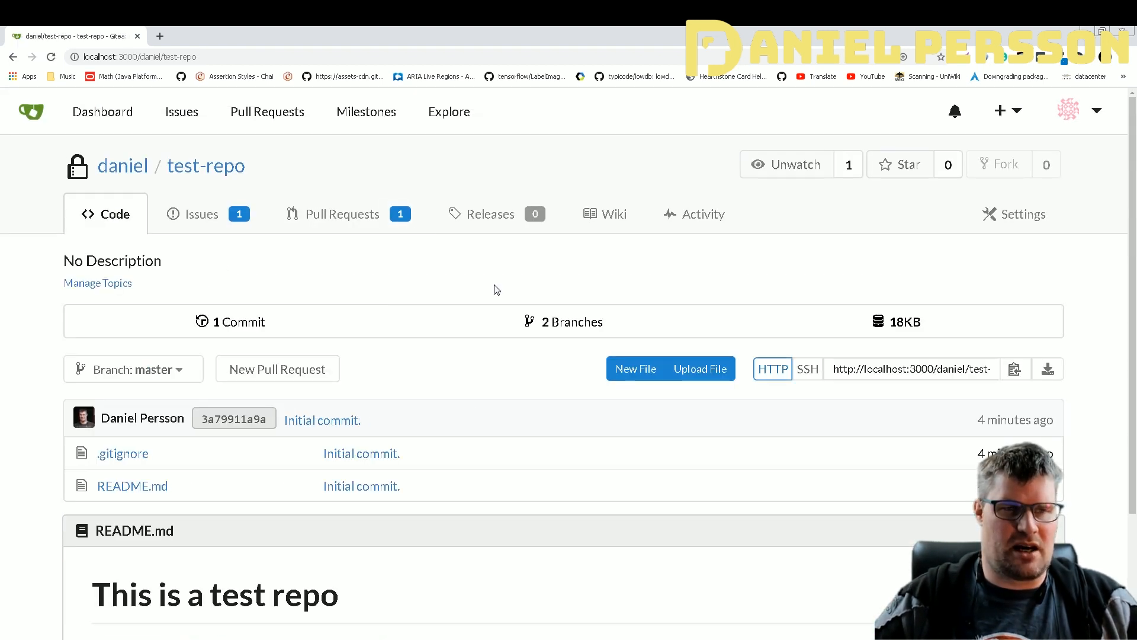
Open README.md from test-repo's file list on the master branch
scroll("down", 3)
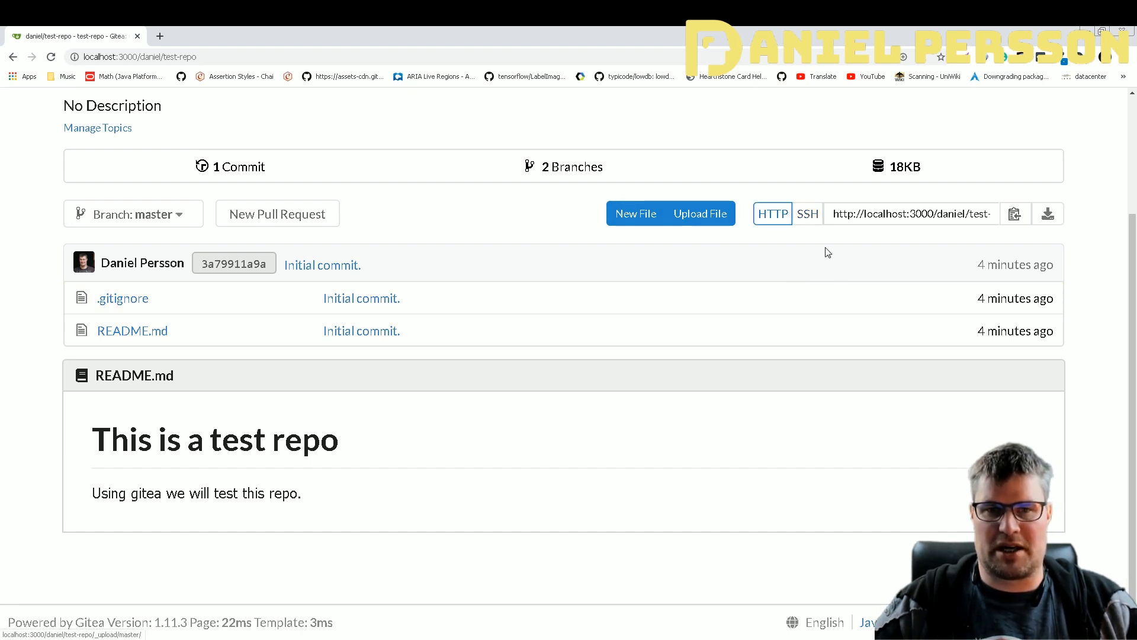
mouse_move(832, 229)
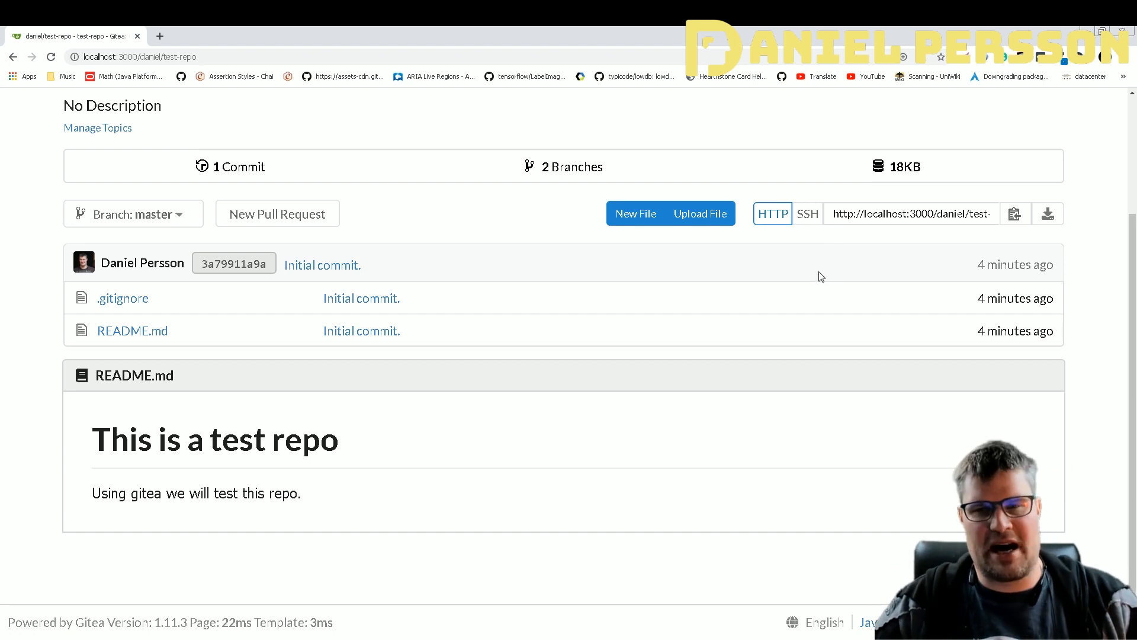
mouse_move(810, 277)
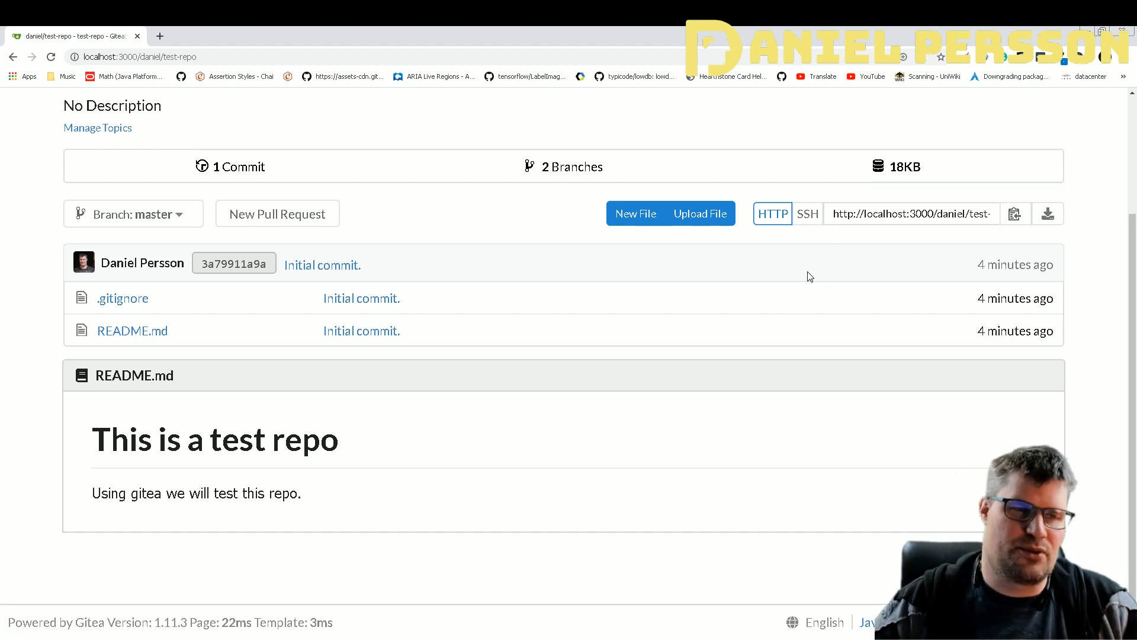
mouse_move(510, 562)
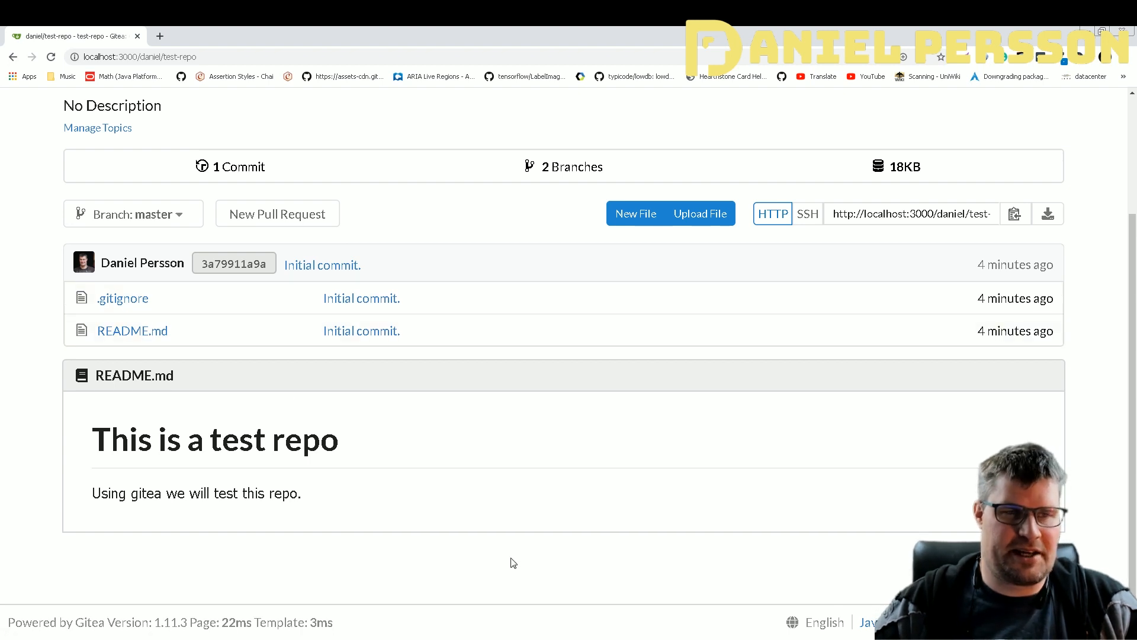
left_click(132, 330)
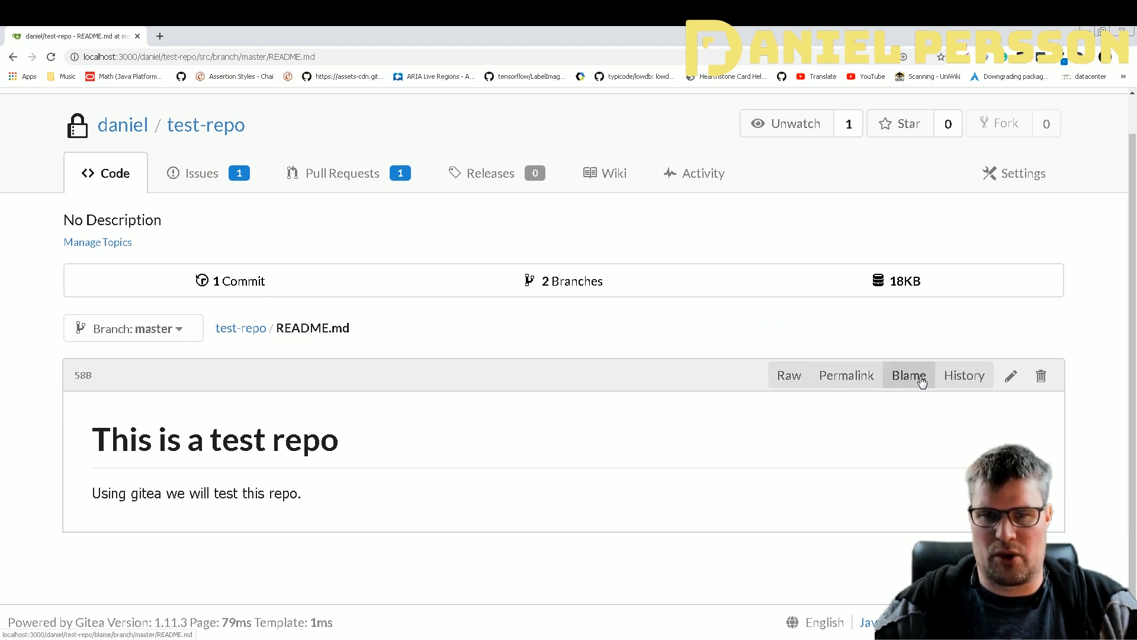
Open README.md in the web editor and scroll through its markdown source
left_click(1012, 376)
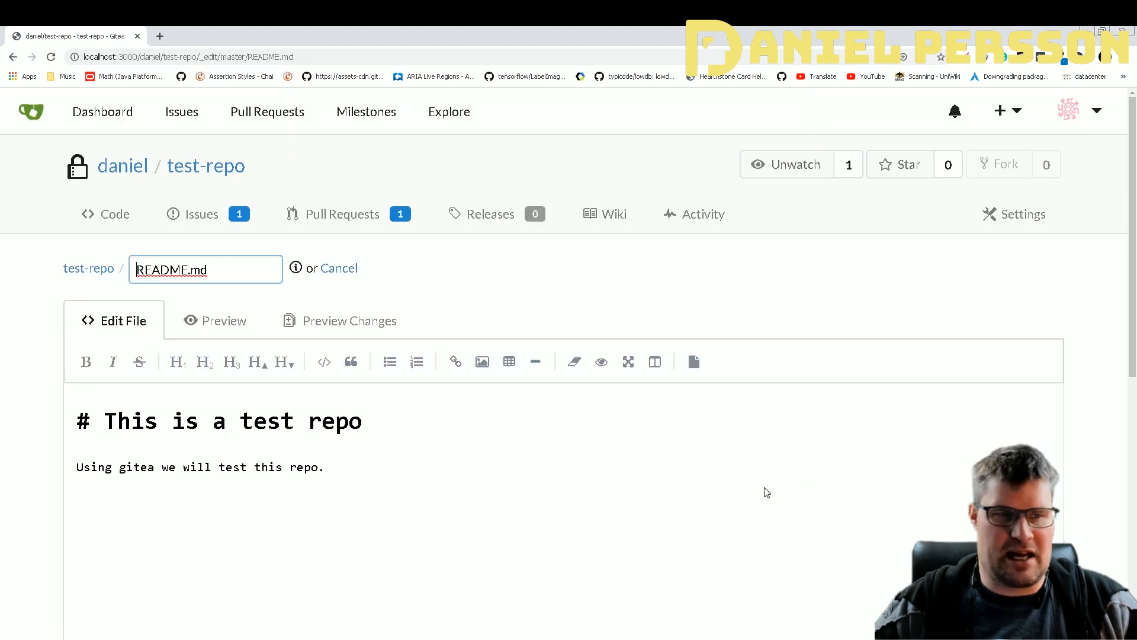
scroll("down", 3)
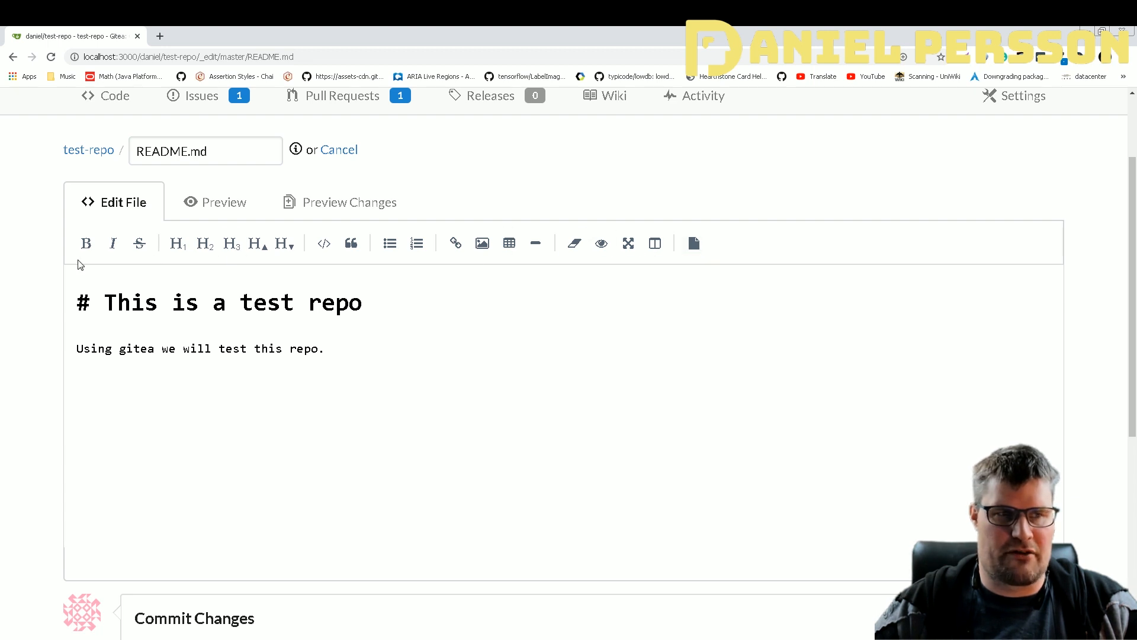
scroll("down", 3)
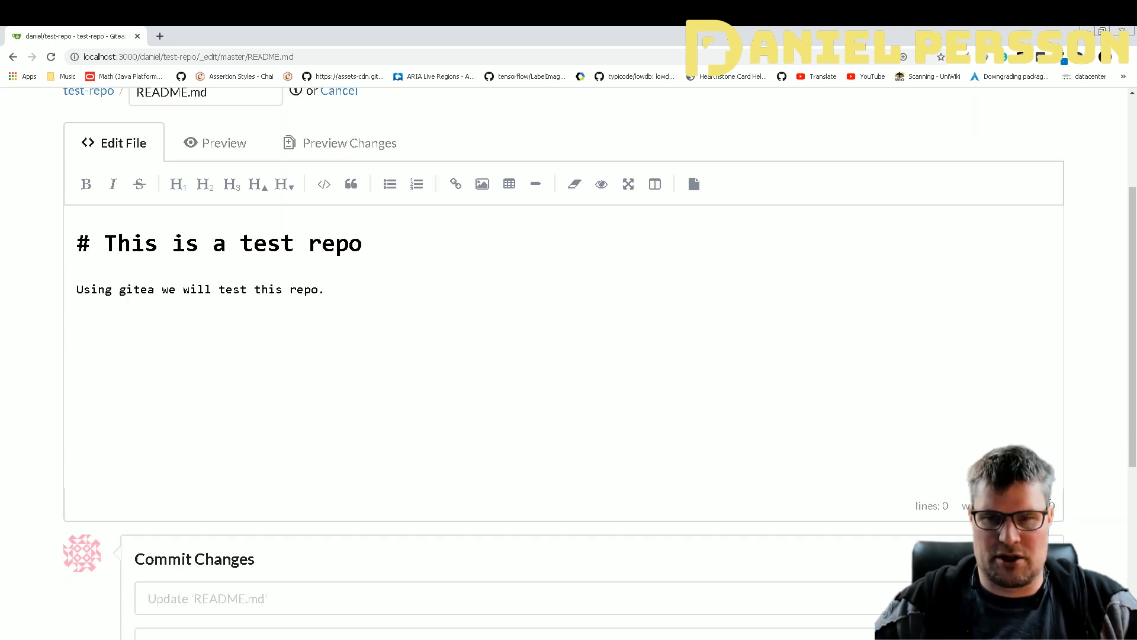
scroll("down", 3)
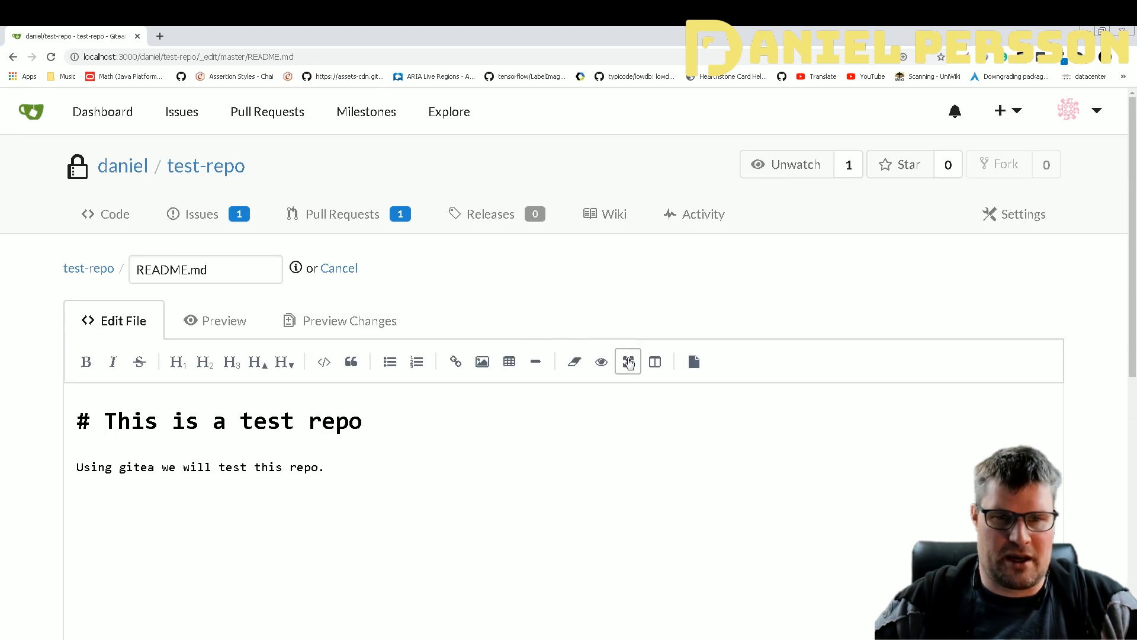
Inspect the editor toolbar element in the browser developer tools
right_click(886, 479)
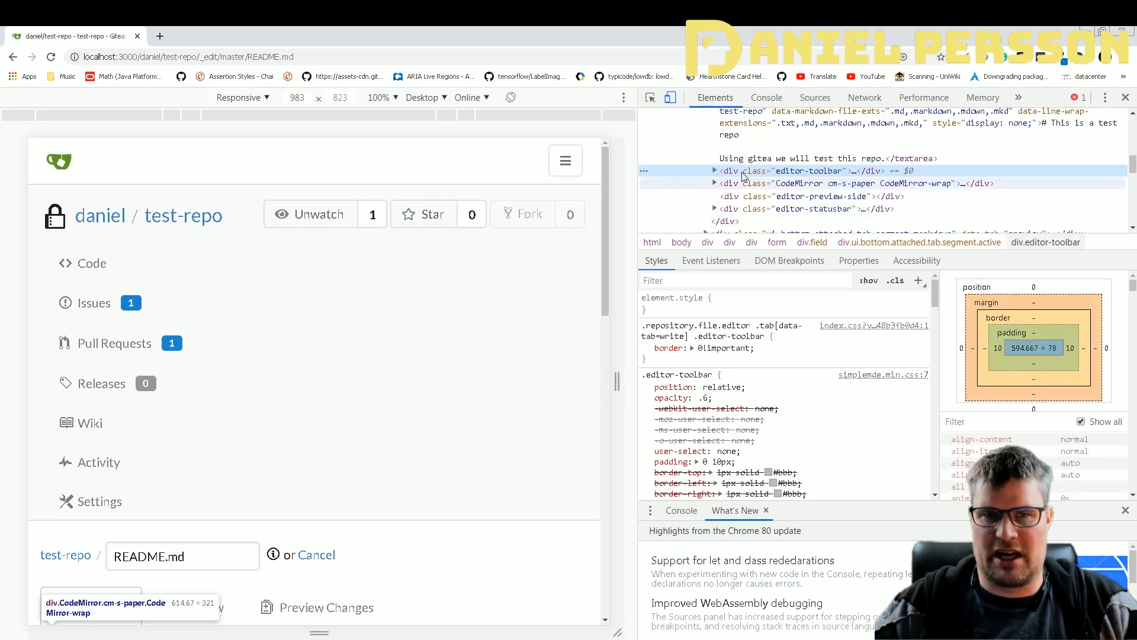
left_click(715, 170)
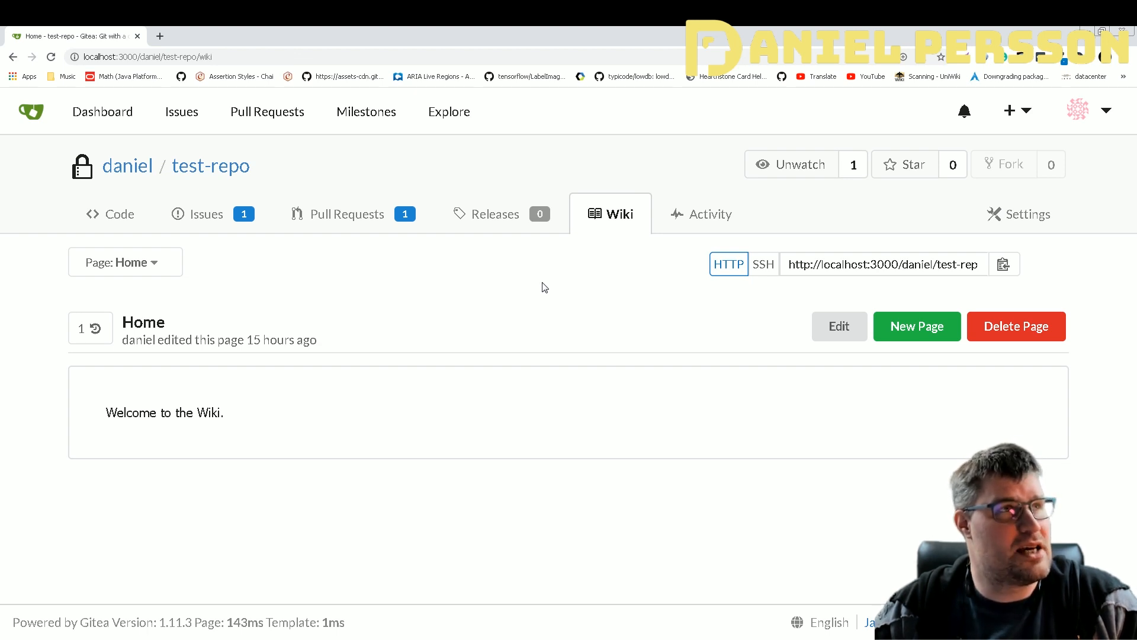
mouse_move(505, 355)
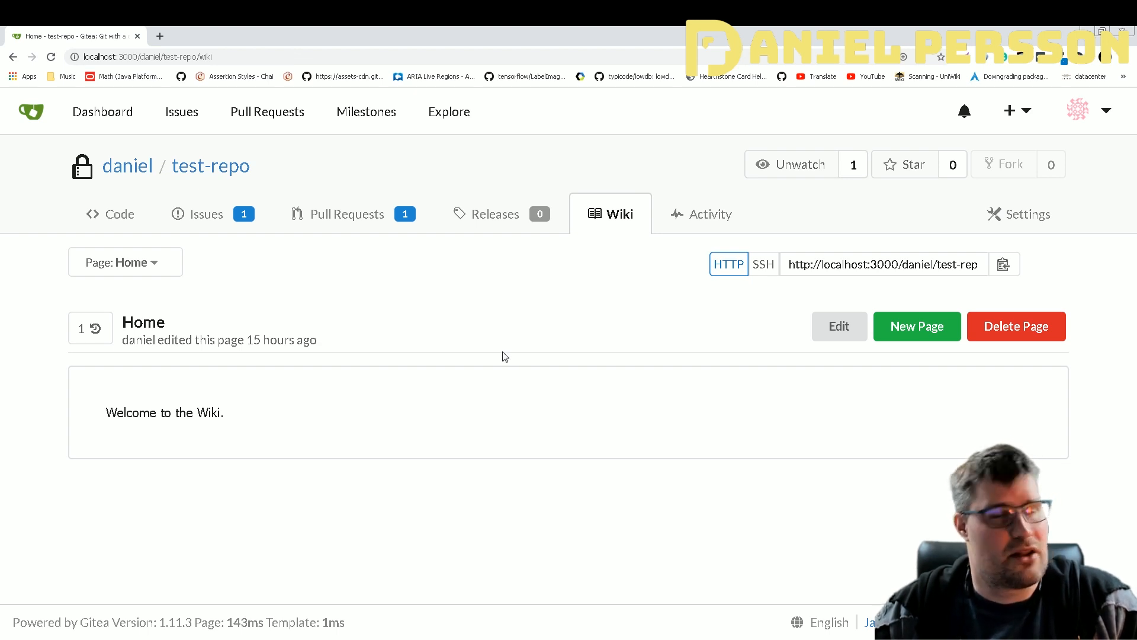
mouse_move(540, 353)
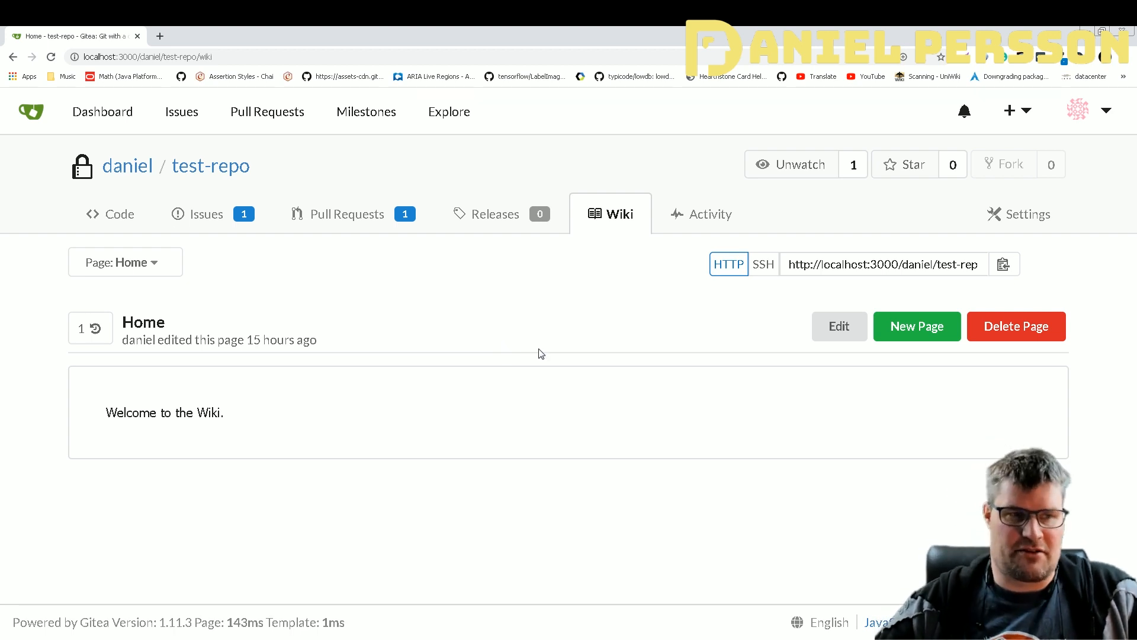
mouse_move(616, 218)
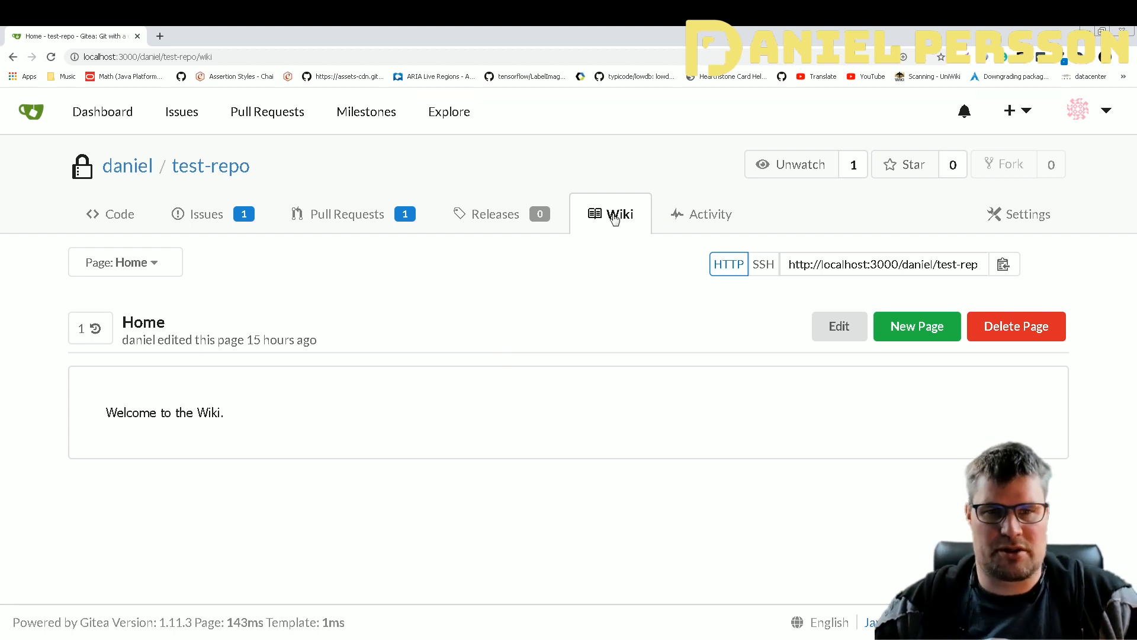
mouse_move(1044, 327)
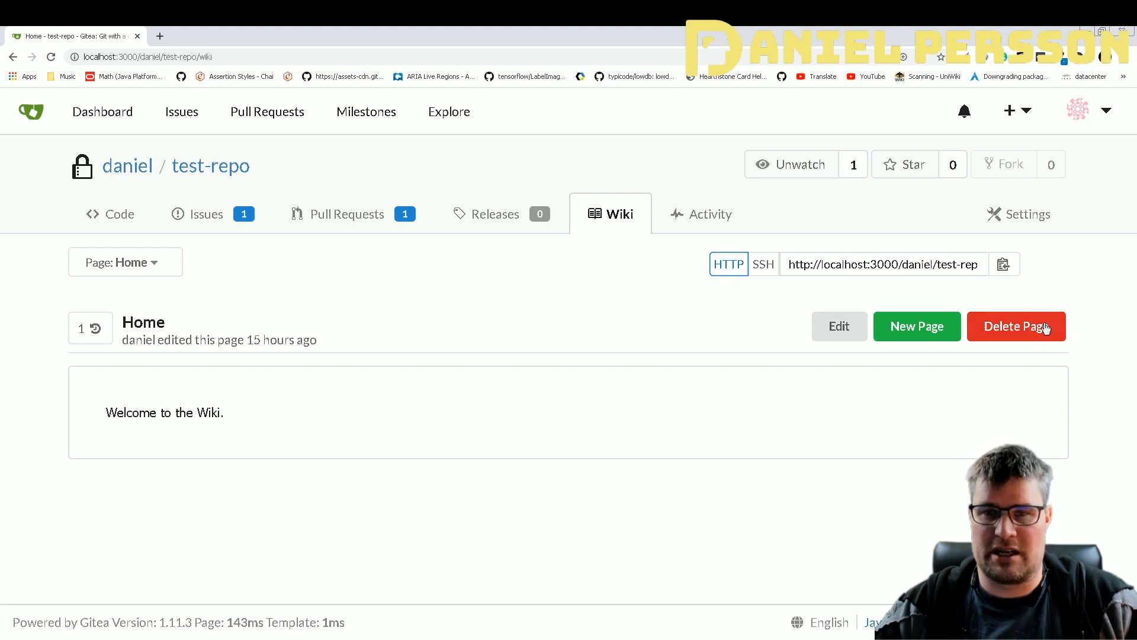
mouse_move(956, 251)
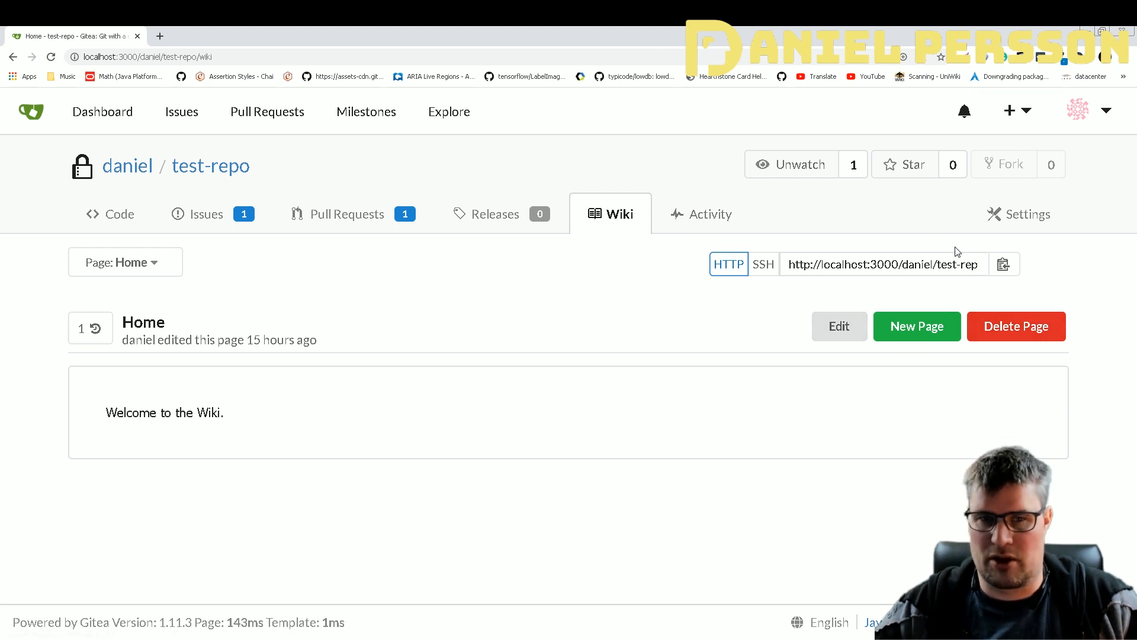
Review test-repo's settings from basic through advanced and danger zone, ending back at the top
left_click(1019, 215)
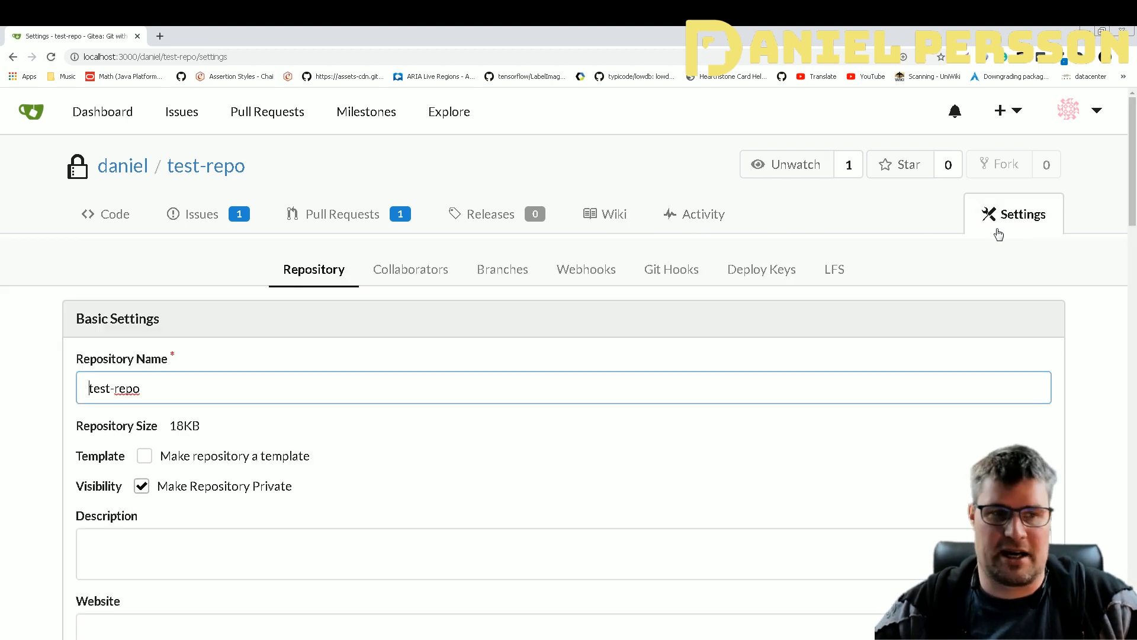
scroll("down", 3)
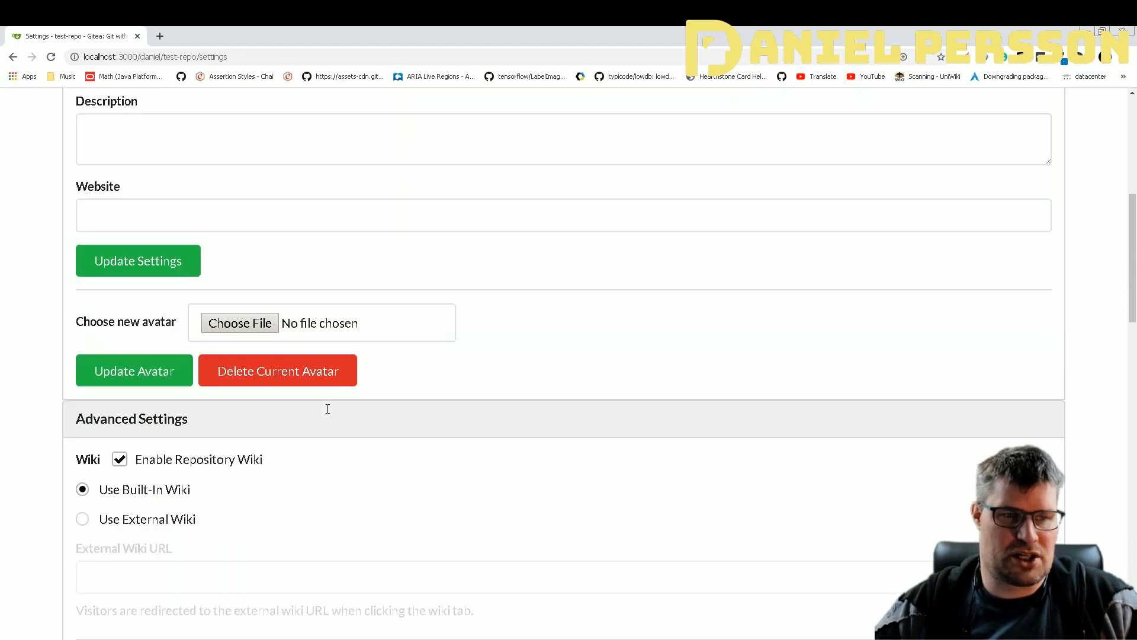
scroll("down", 3)
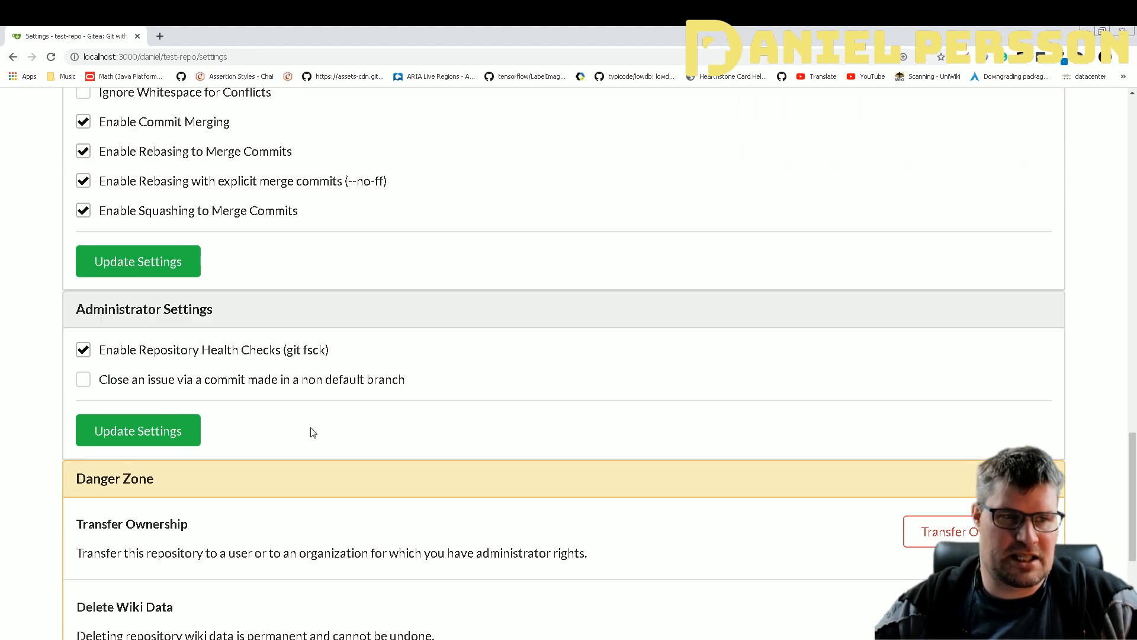
scroll("up", 3)
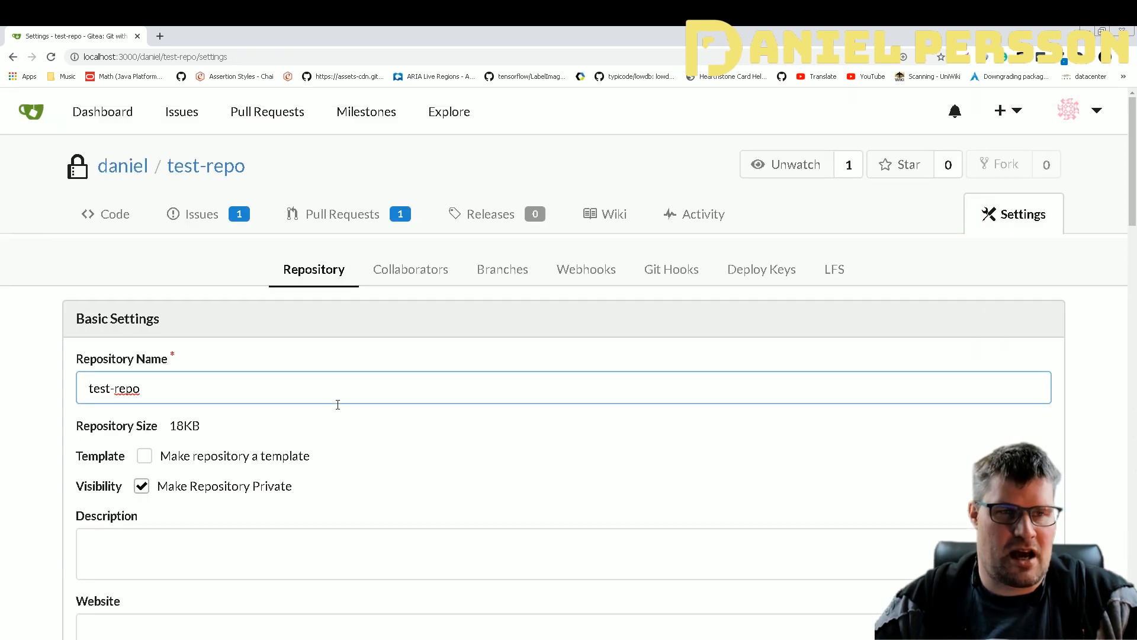
mouse_move(420, 275)
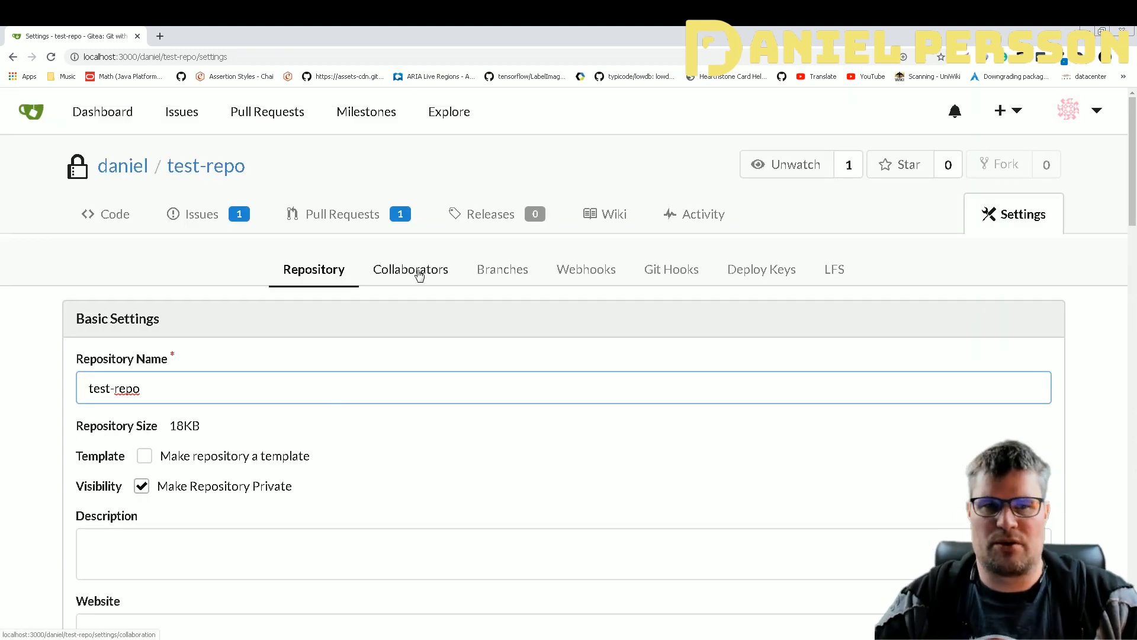
mouse_move(1018, 110)
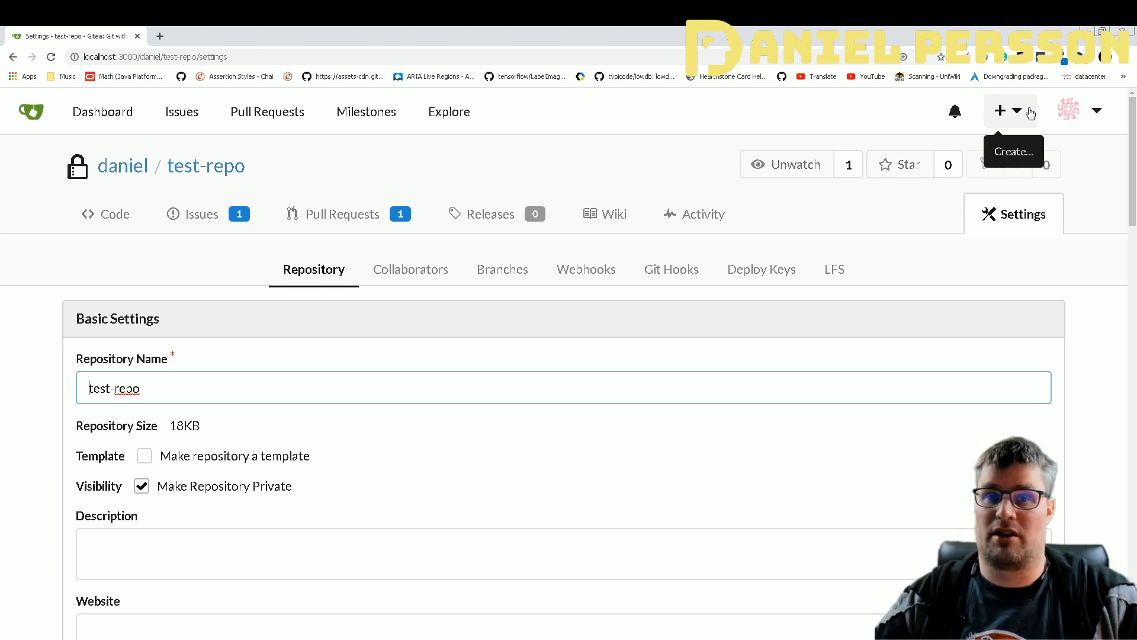
mouse_move(1000, 342)
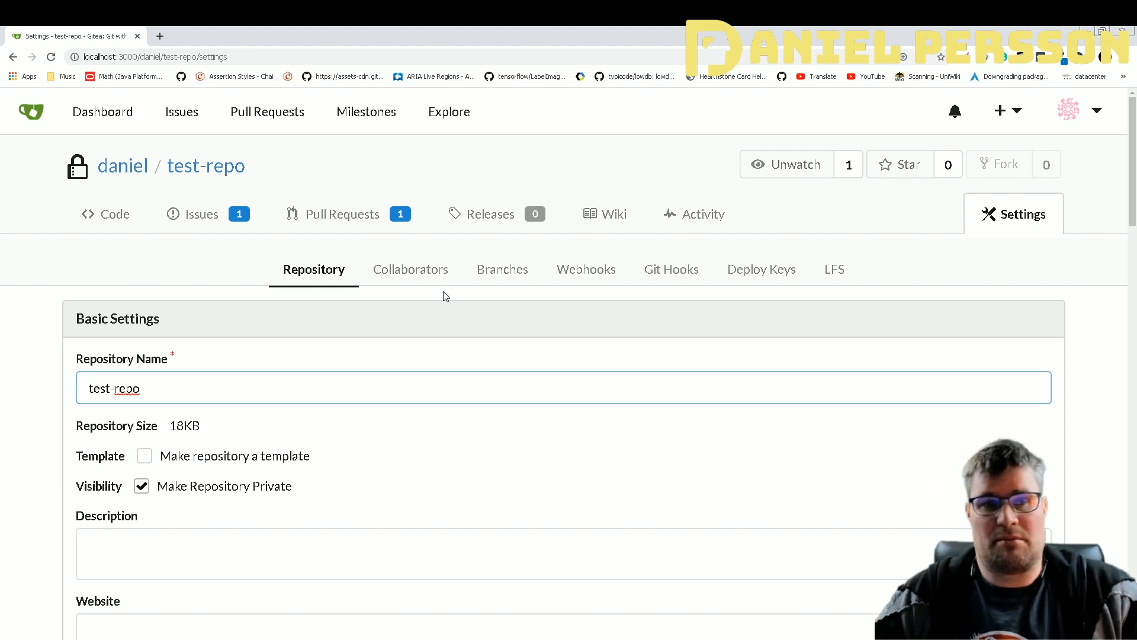
View the Collaborators, Git Hooks, Deploy Keys and LFS settings pages, all empty
left_click(410, 270)
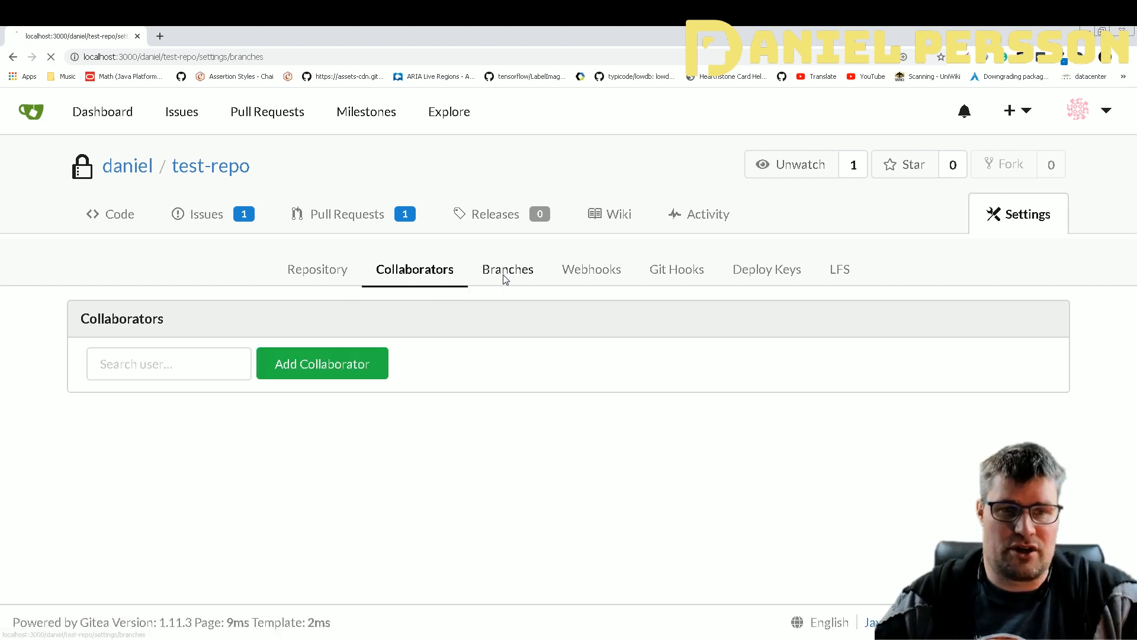
left_click(676, 270)
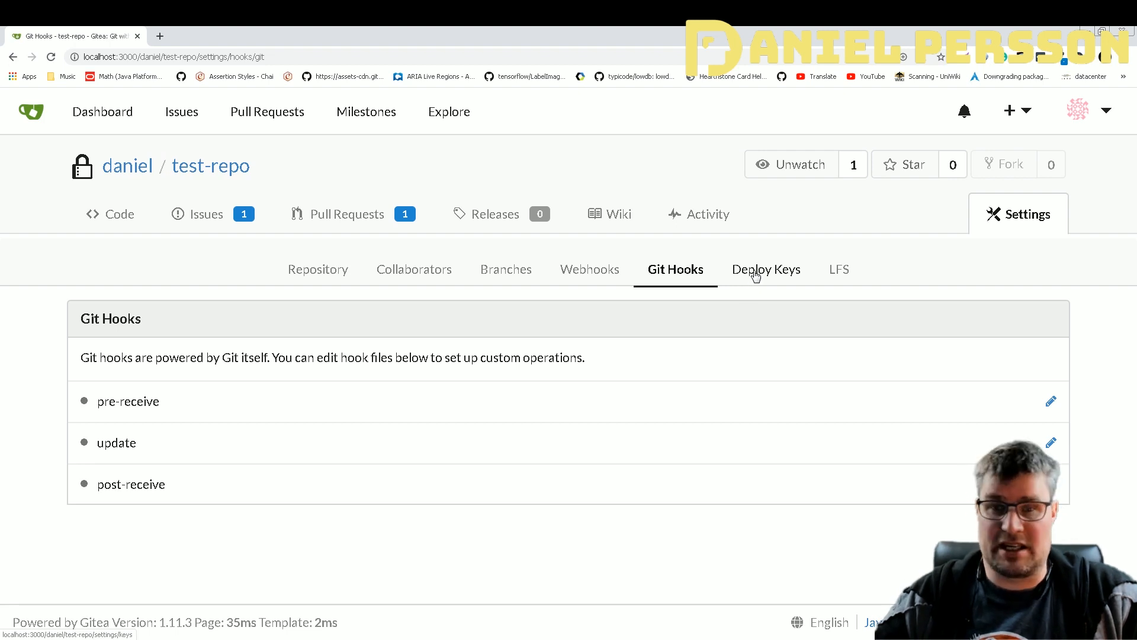
left_click(765, 270)
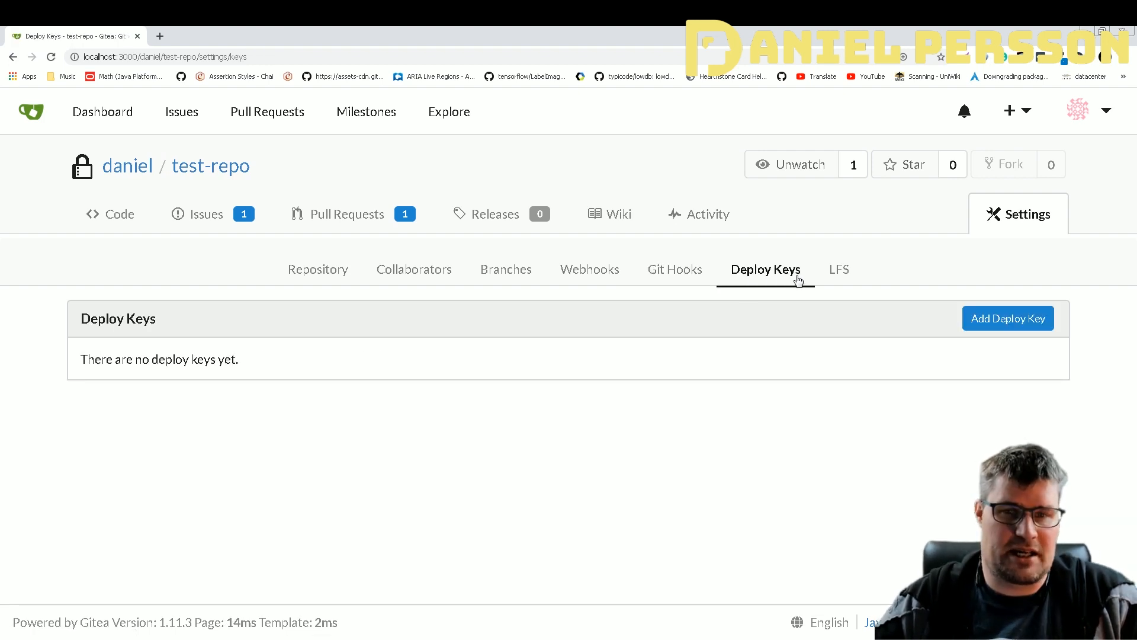
left_click(839, 270)
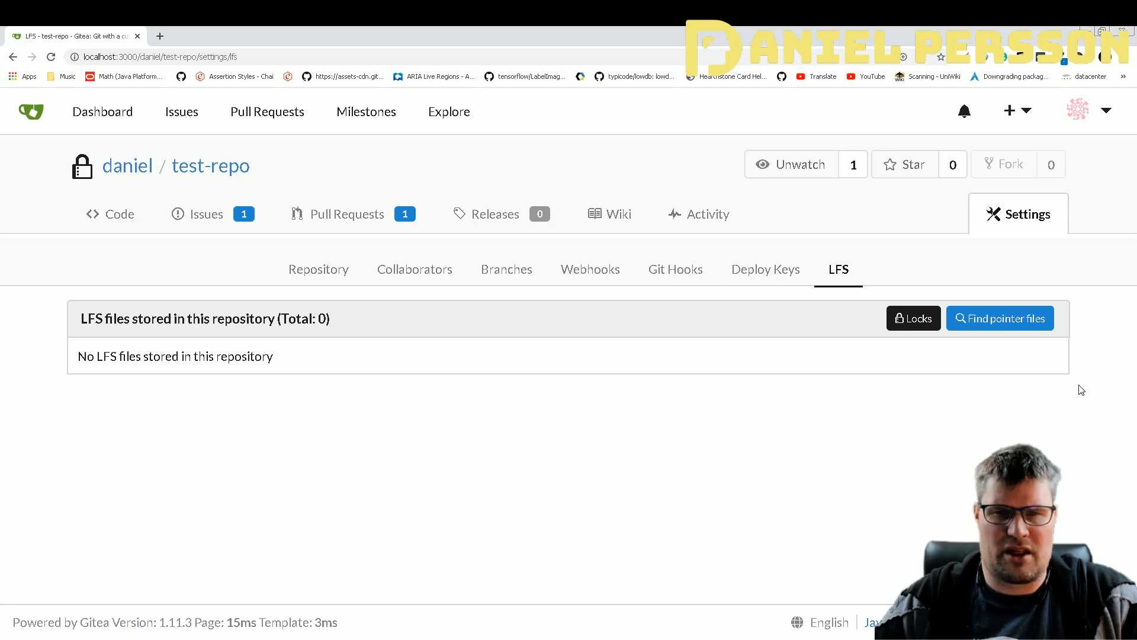
left_click(1107, 111)
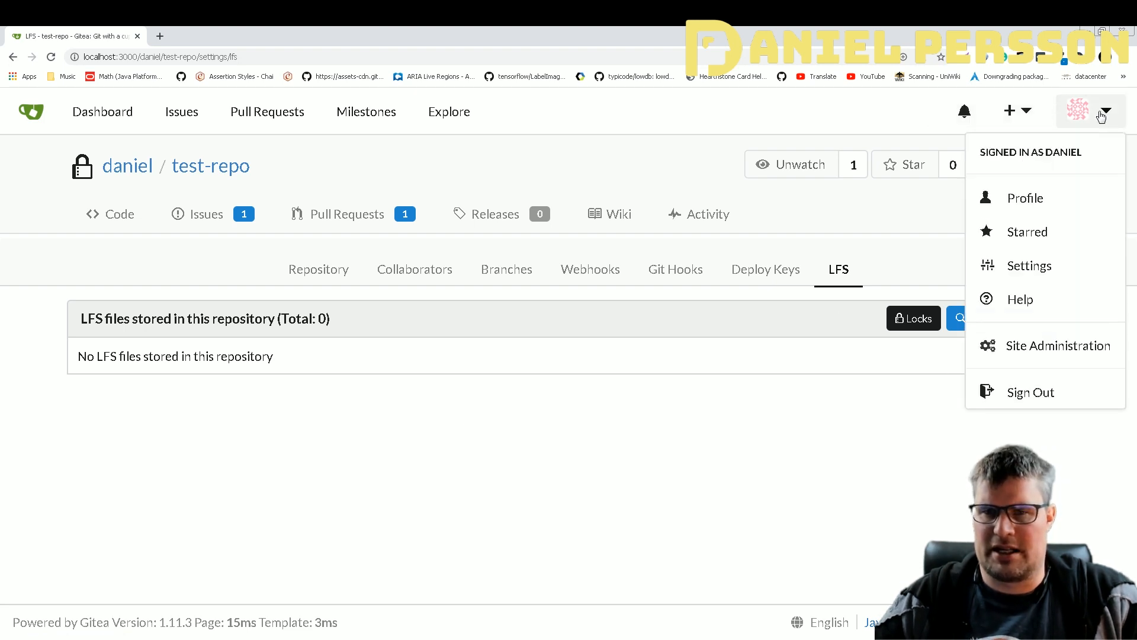
left_click(1059, 346)
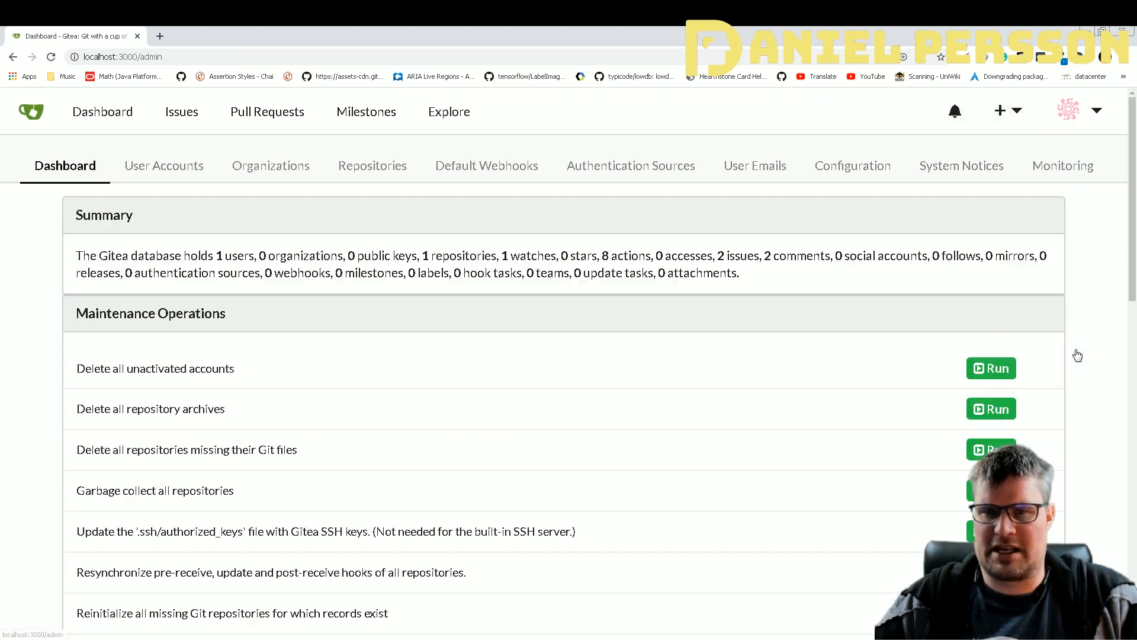
scroll("down", 3)
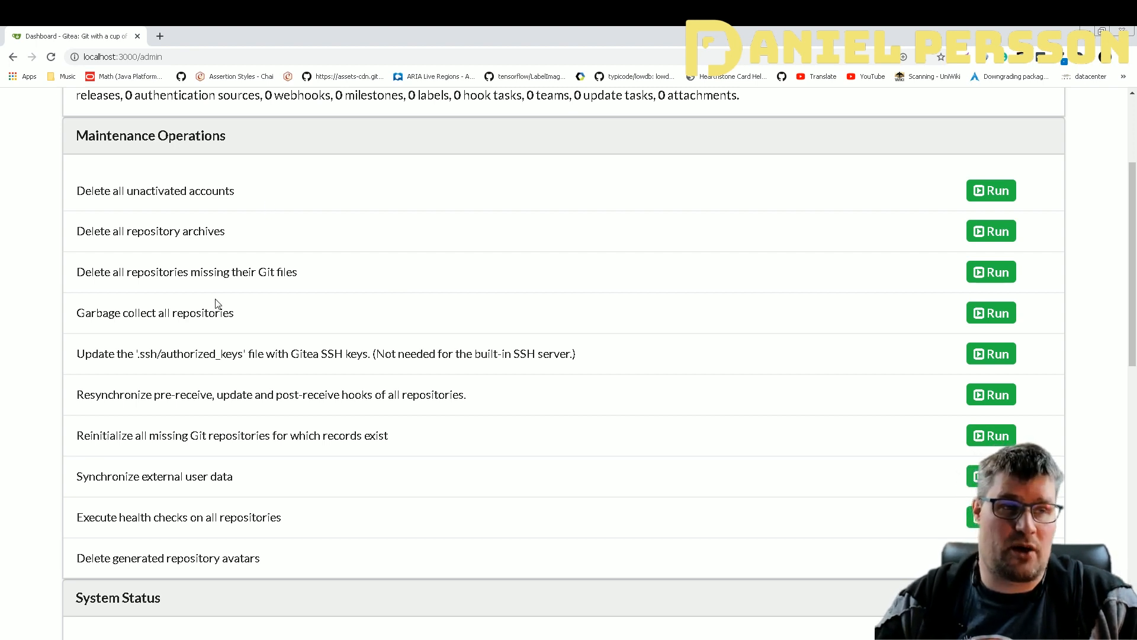
mouse_move(331, 230)
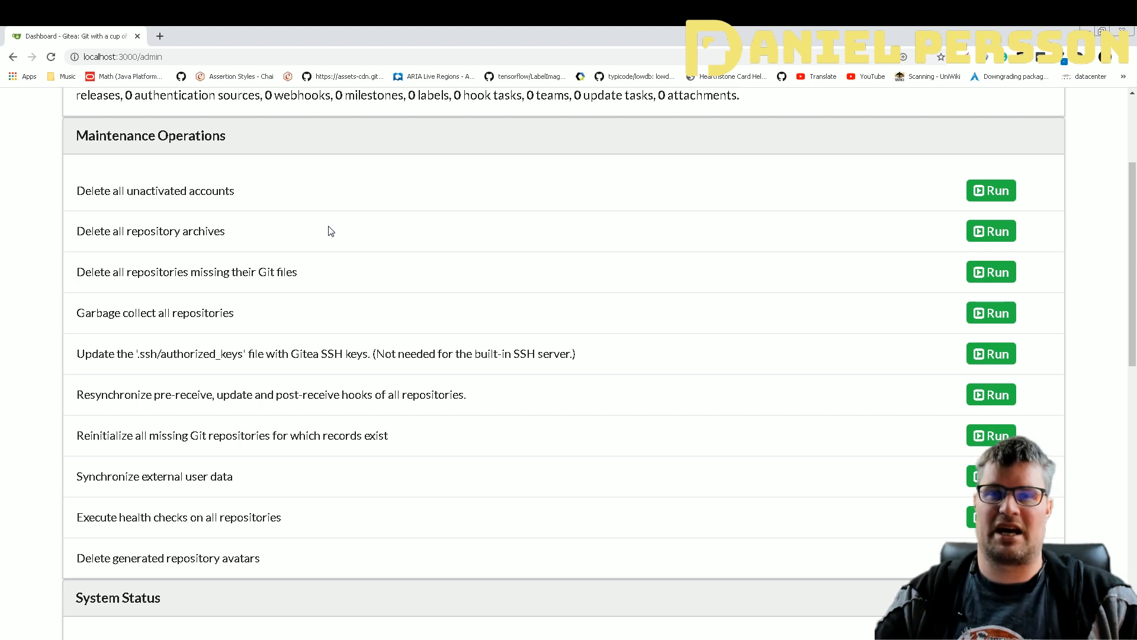
mouse_move(327, 286)
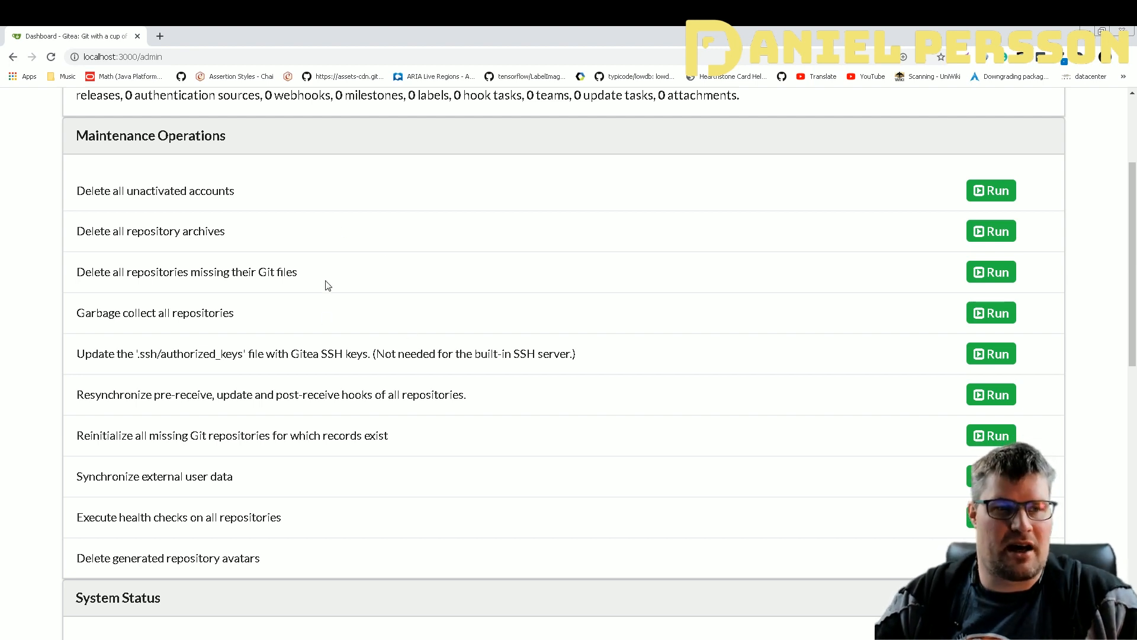
mouse_move(312, 275)
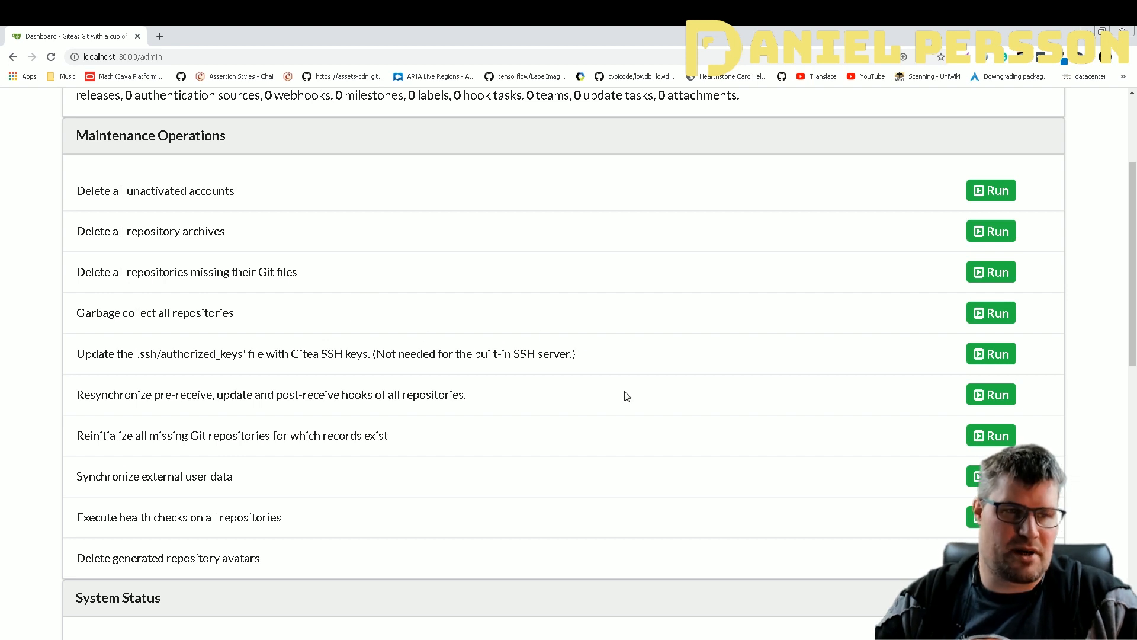
scroll("down", 3)
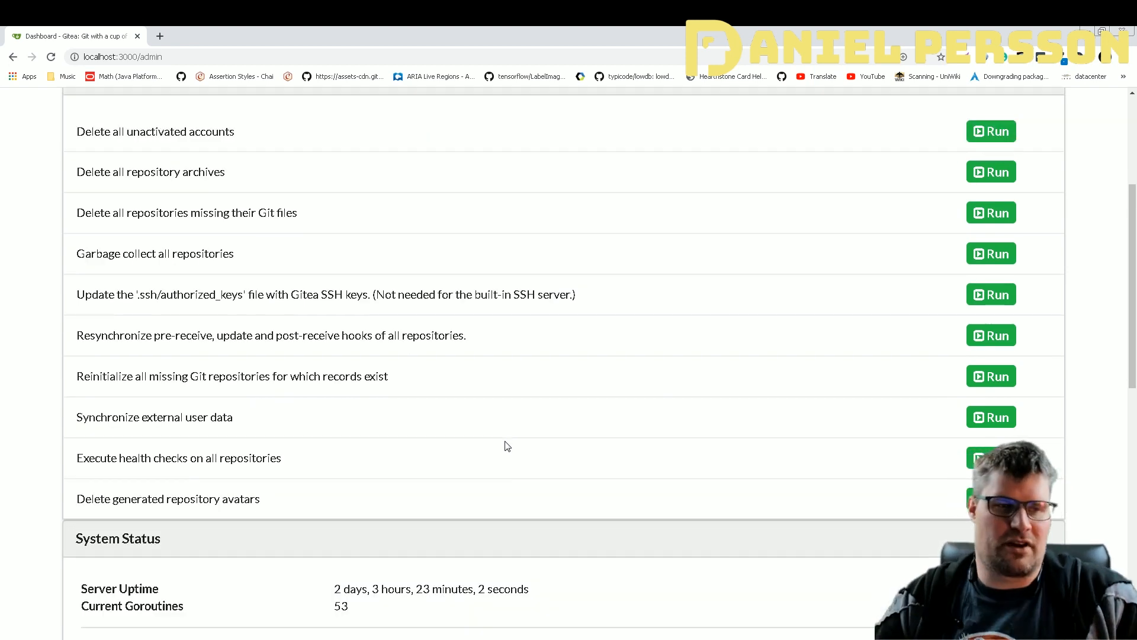
scroll("down", 3)
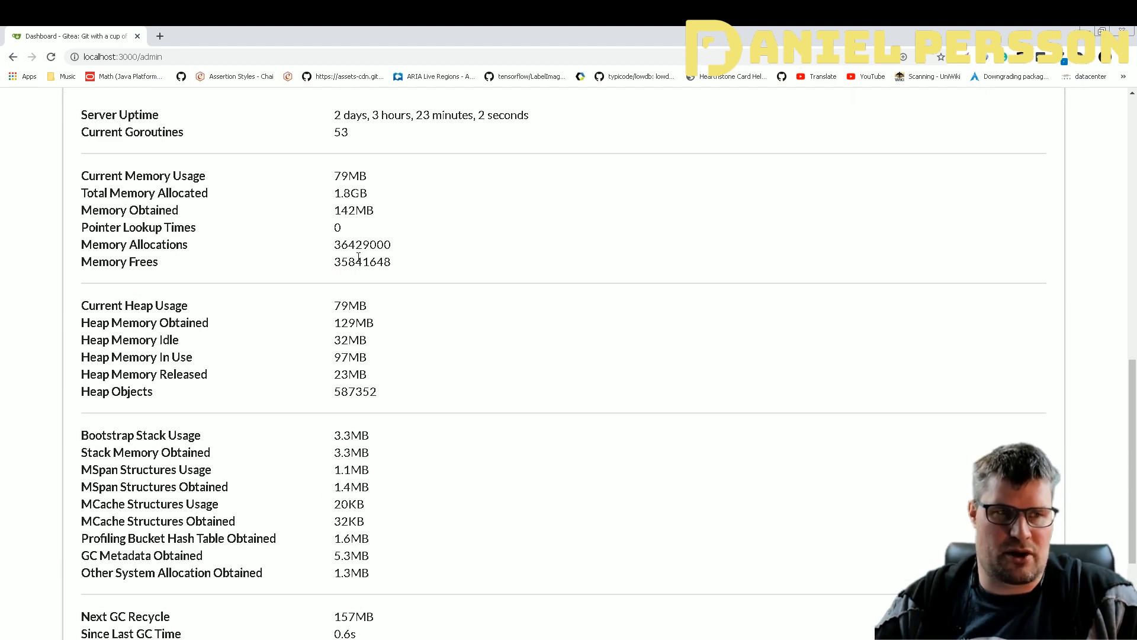
scroll("down", 3)
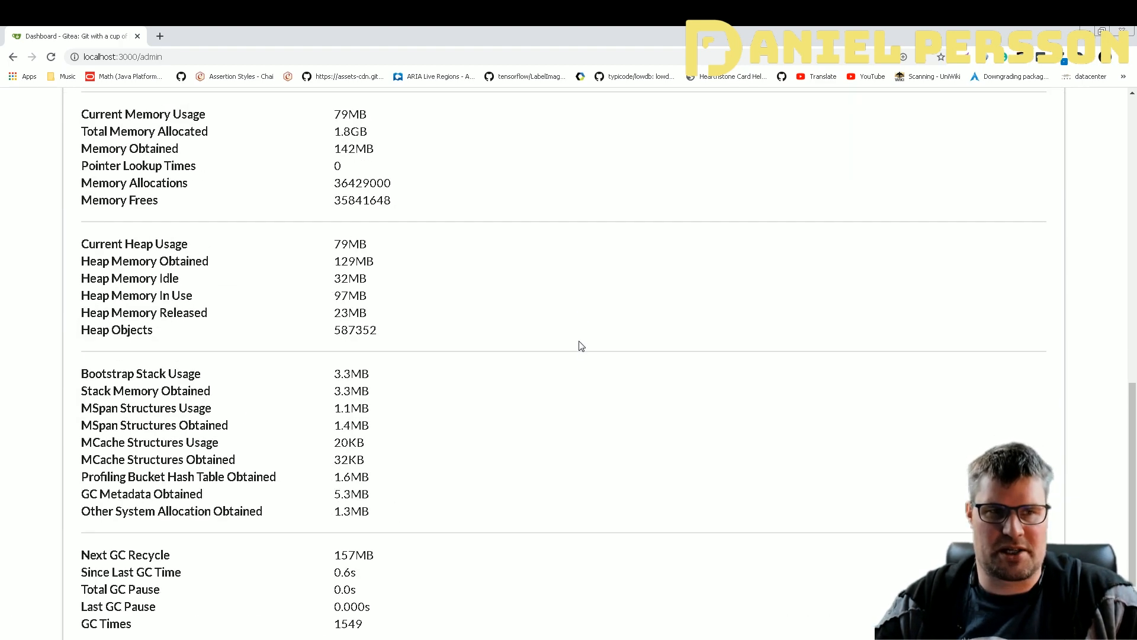
mouse_move(330, 303)
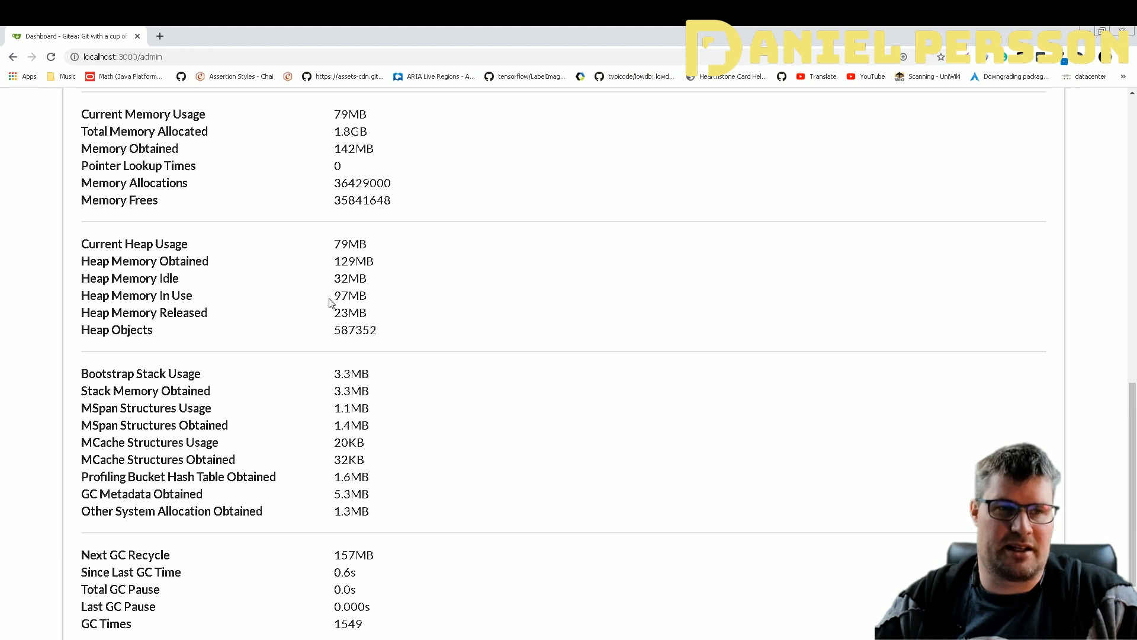
scroll("up", 3)
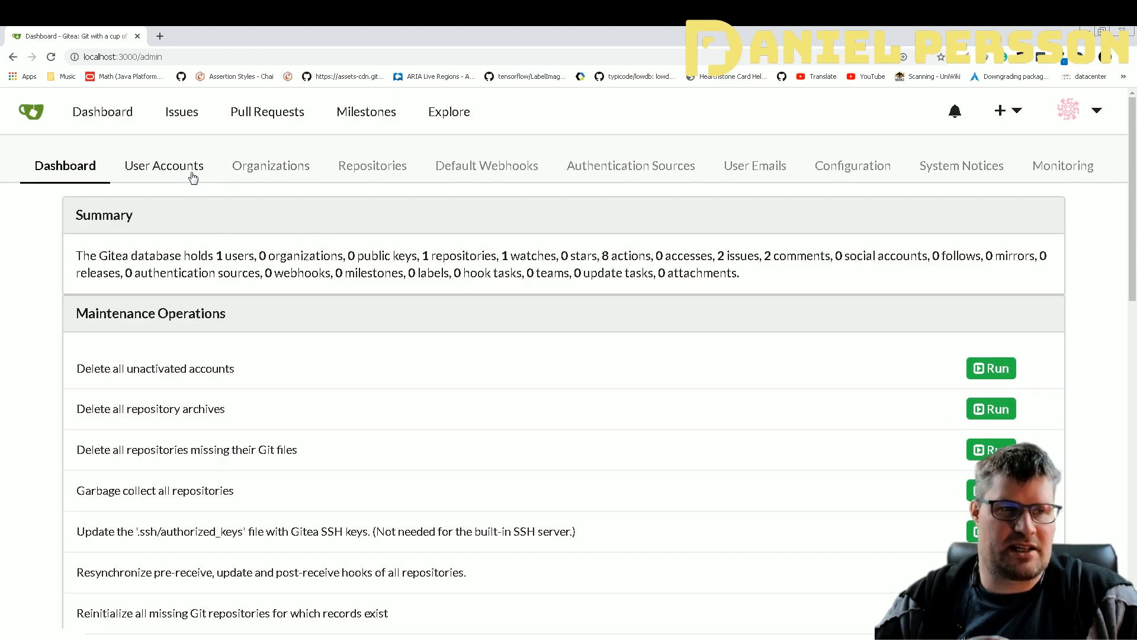
View the admin User Accounts, Repositories, Default Webhooks, Authentication Sources and User Emails listings
left_click(163, 166)
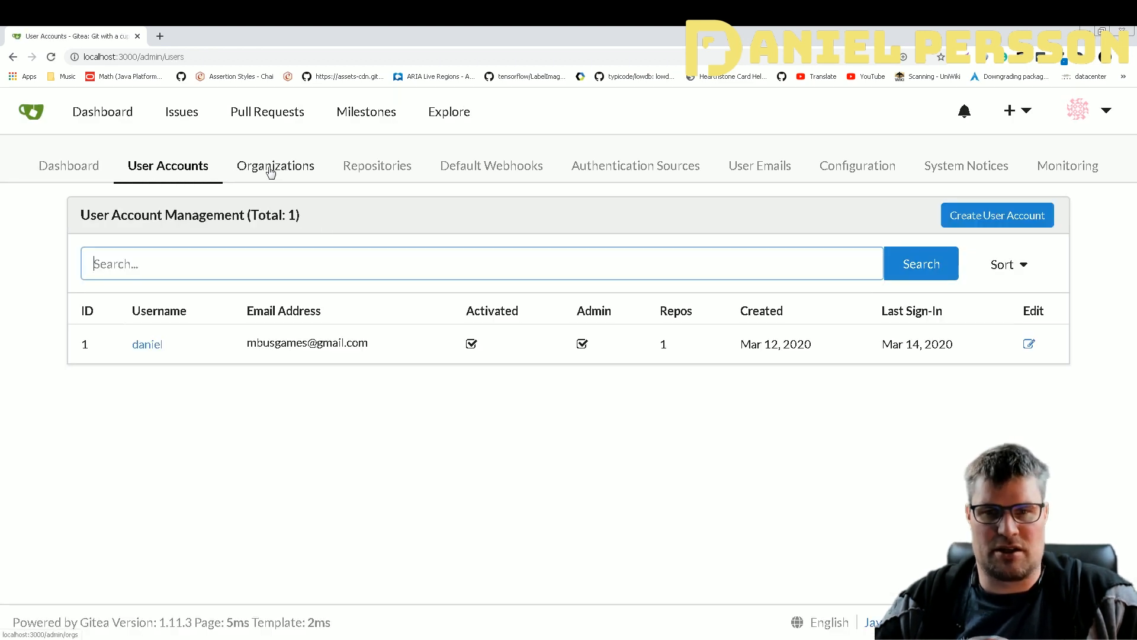
left_click(377, 164)
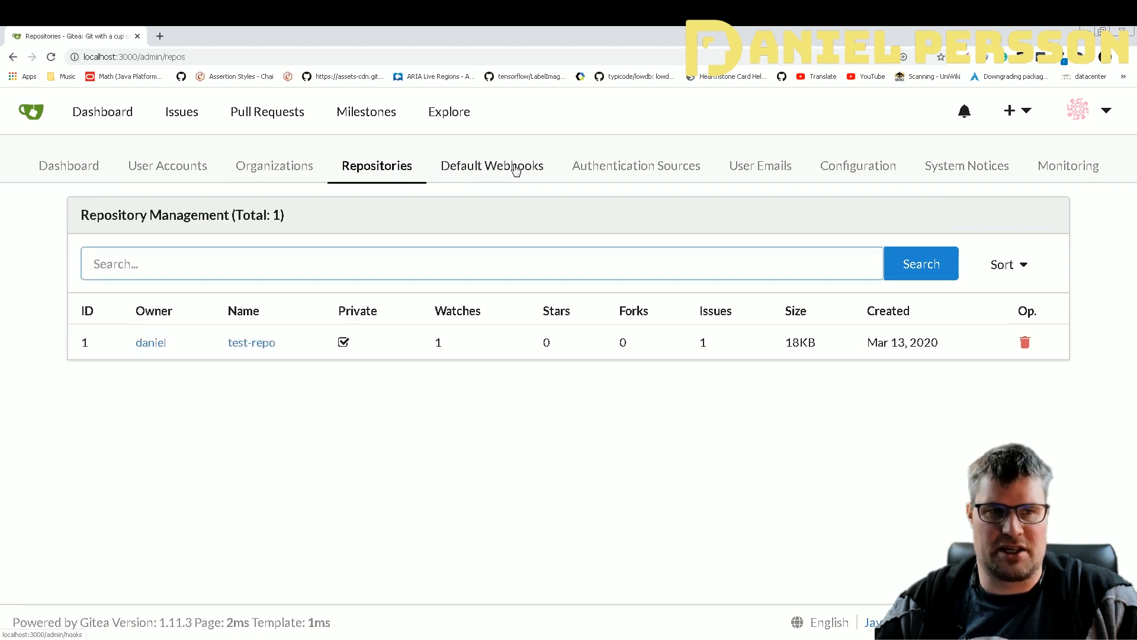
left_click(512, 166)
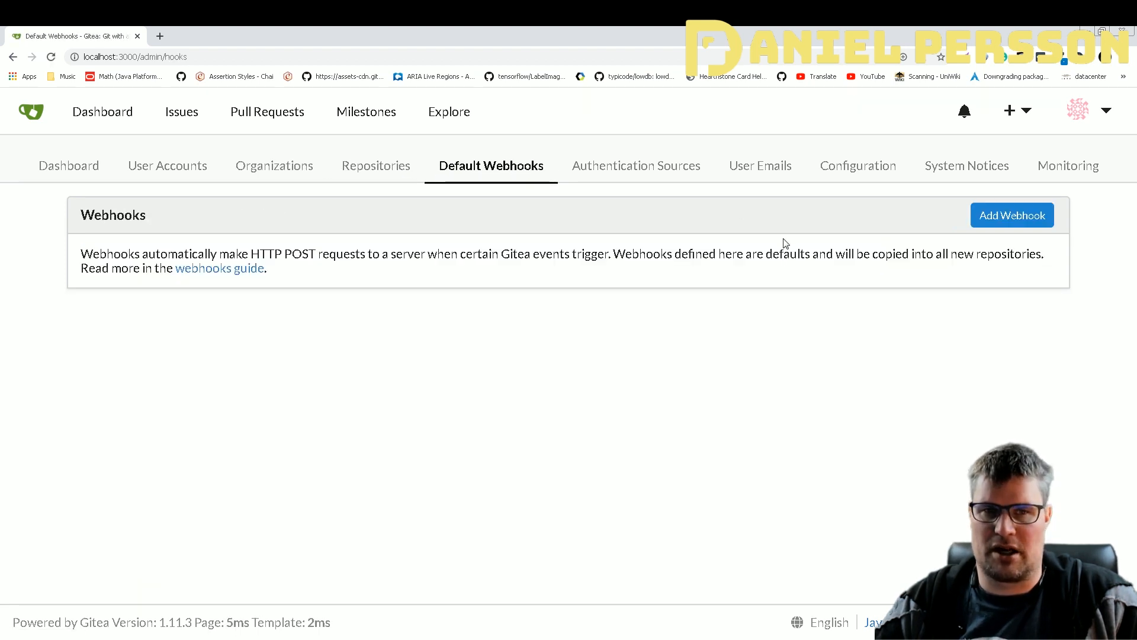
left_click(635, 164)
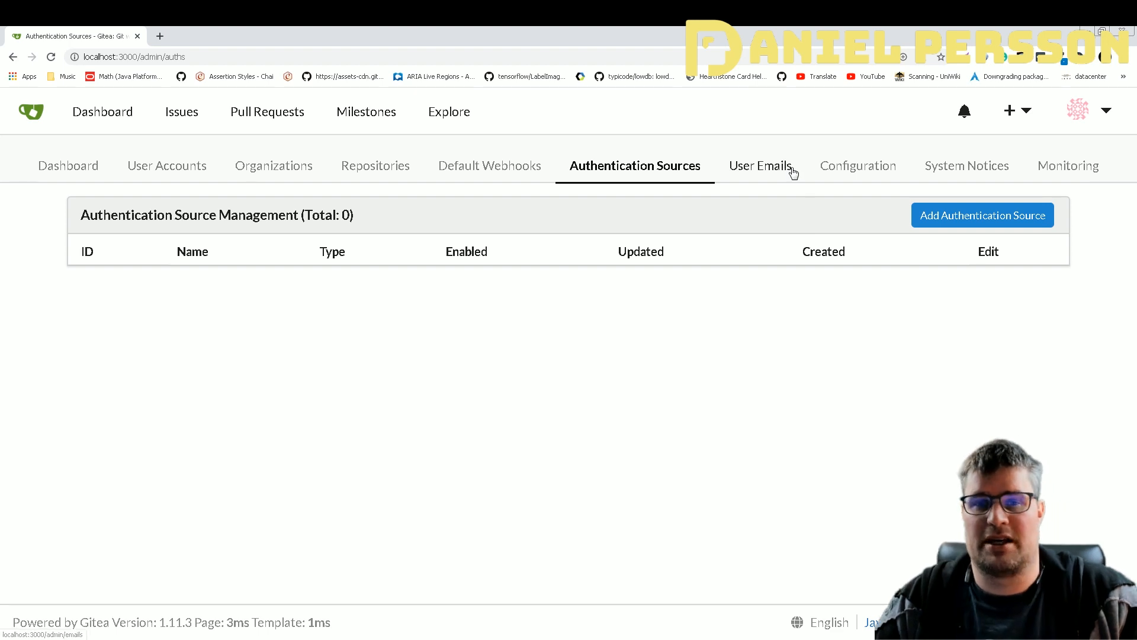
left_click(761, 166)
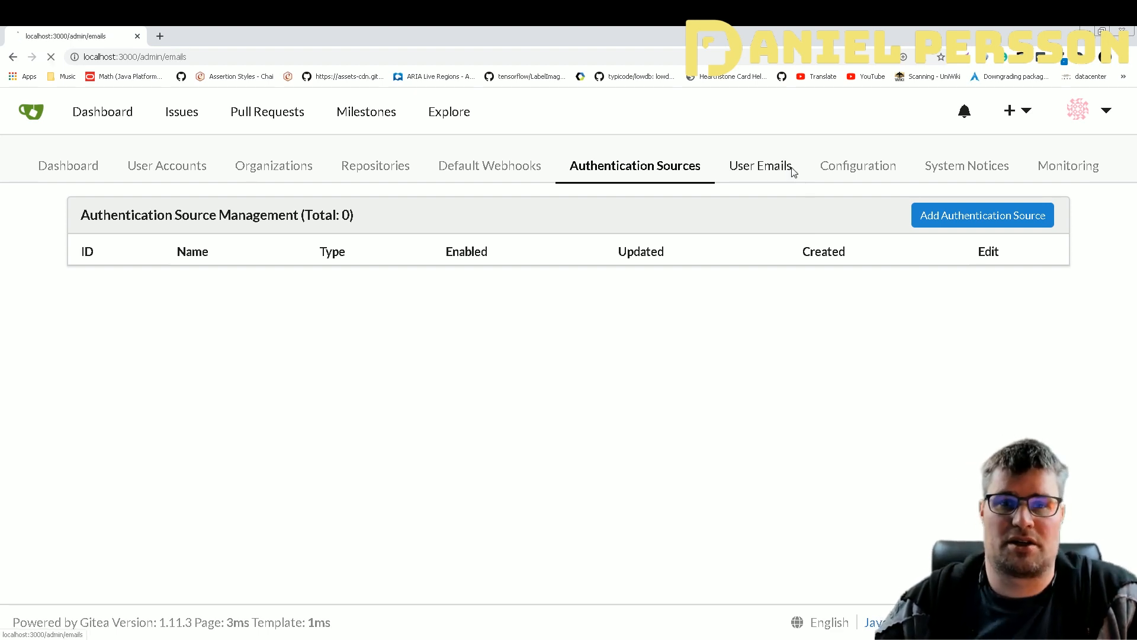
Review the server Configuration page down to Log Configuration and back to the top
left_click(853, 165)
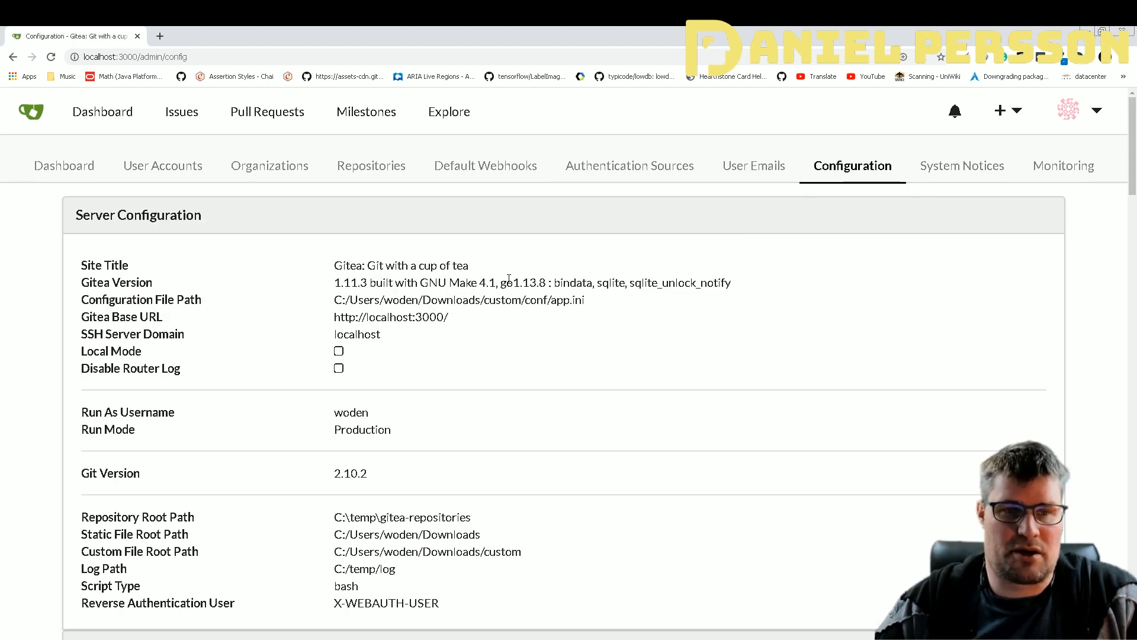
scroll("down", 3)
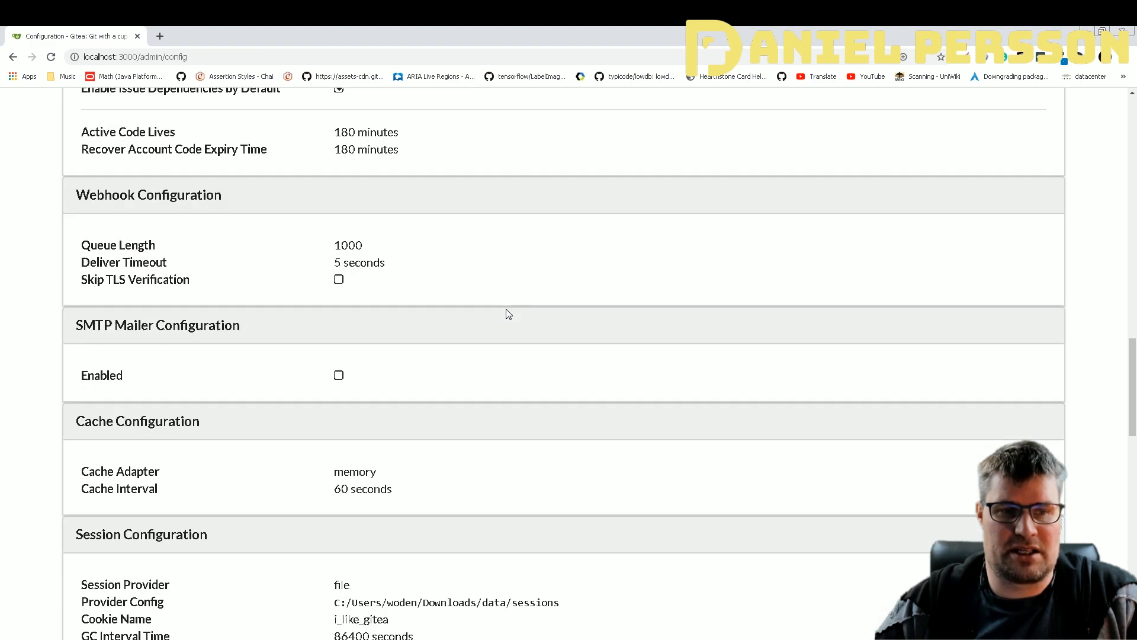
scroll("down", 3)
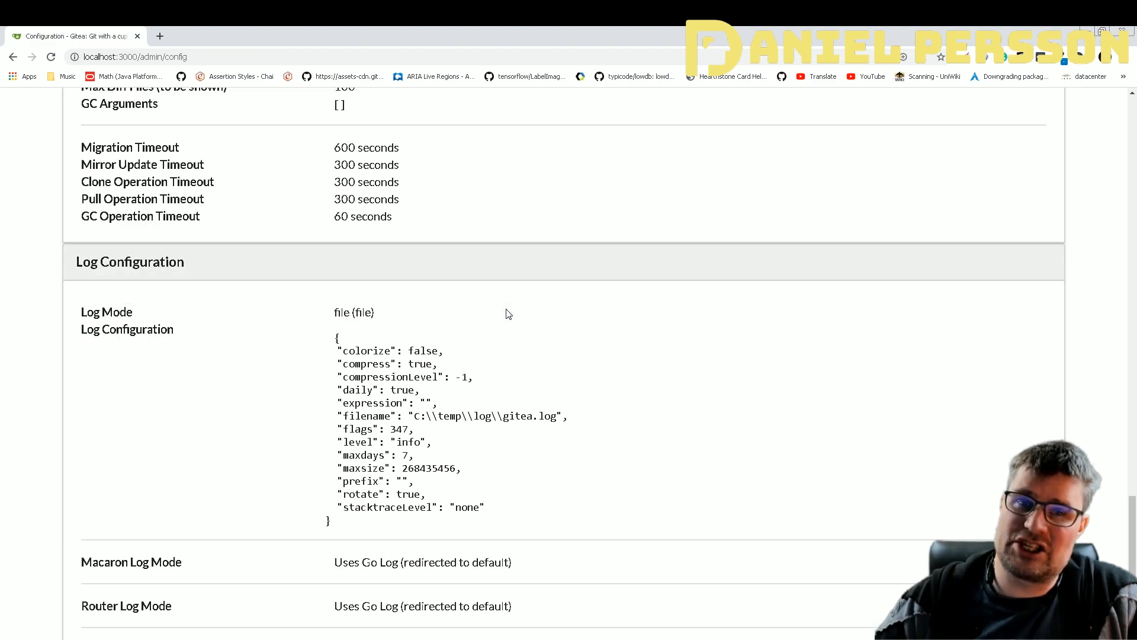
scroll("down", 3)
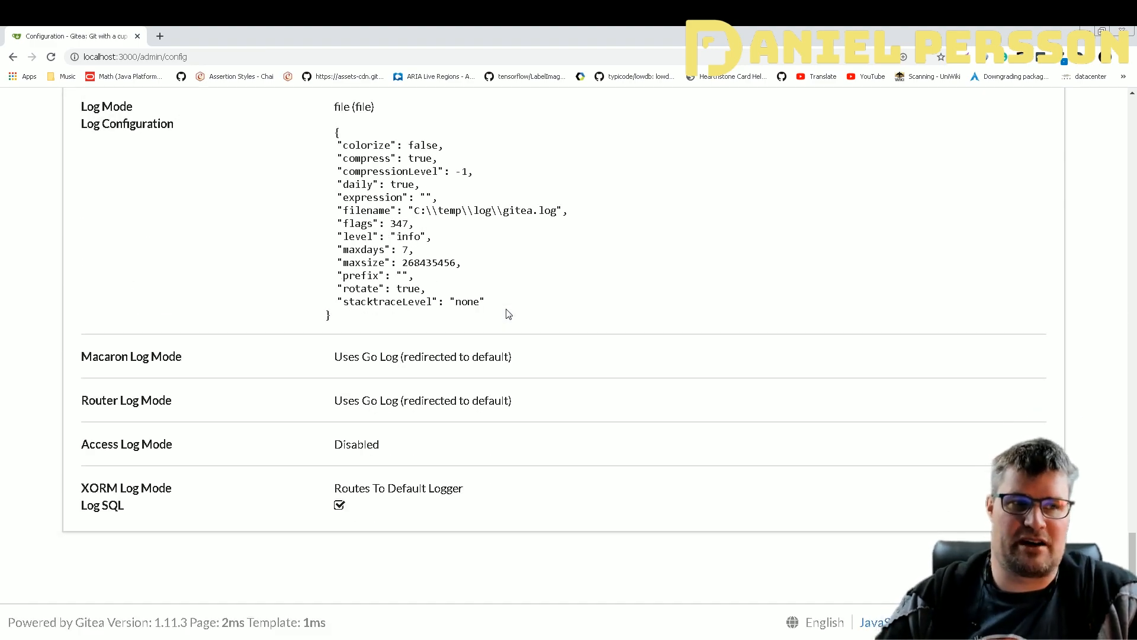
mouse_move(603, 328)
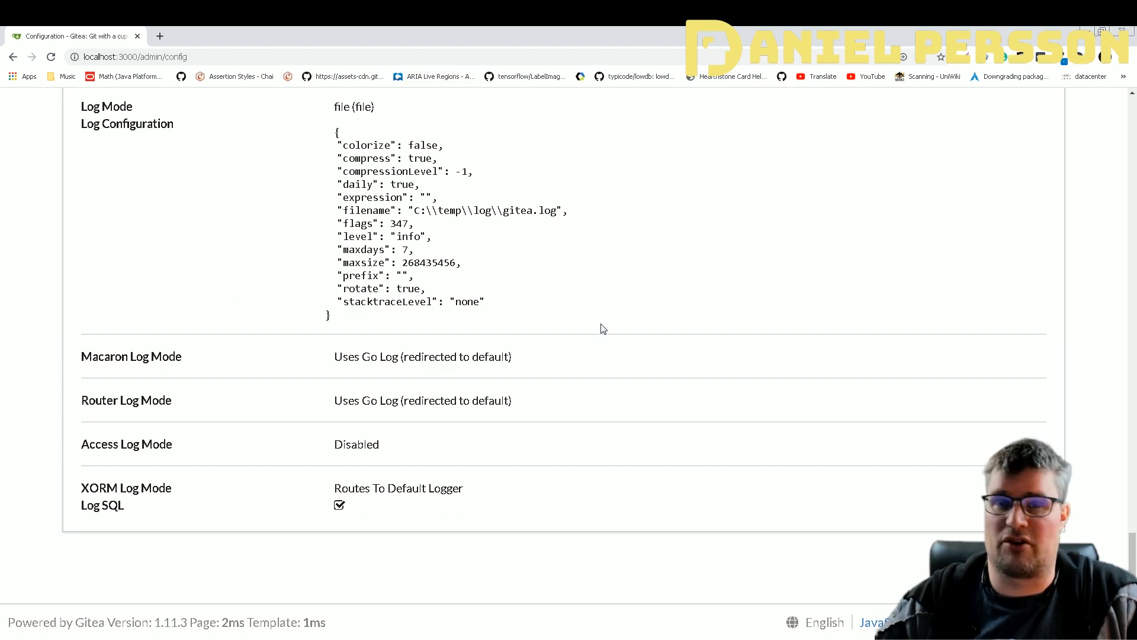
scroll("up", 3)
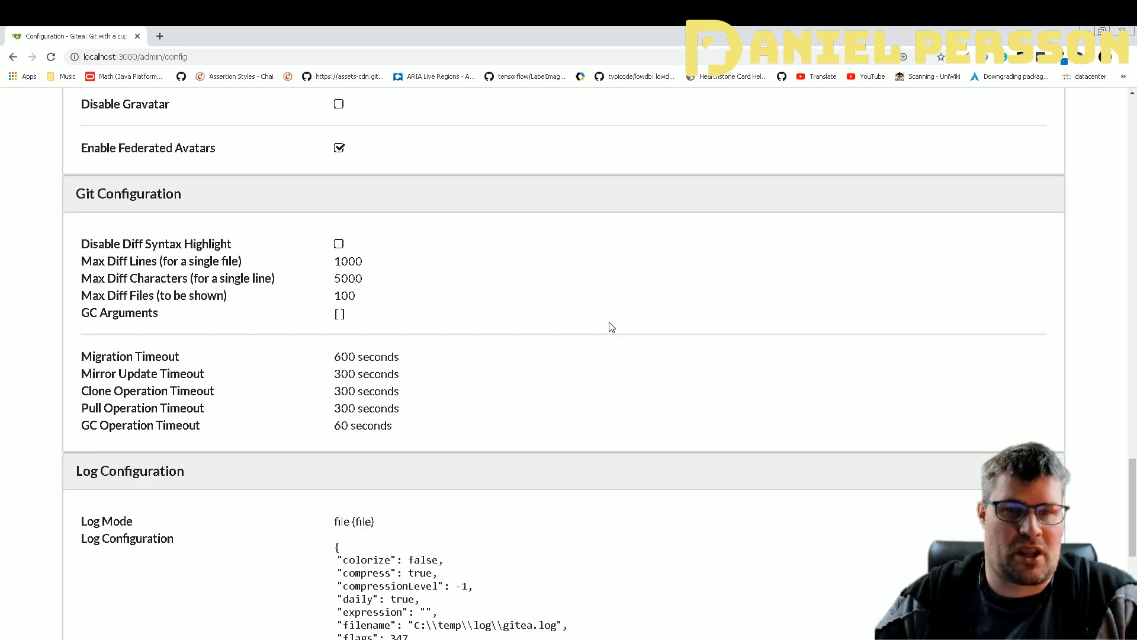
scroll("up", 3)
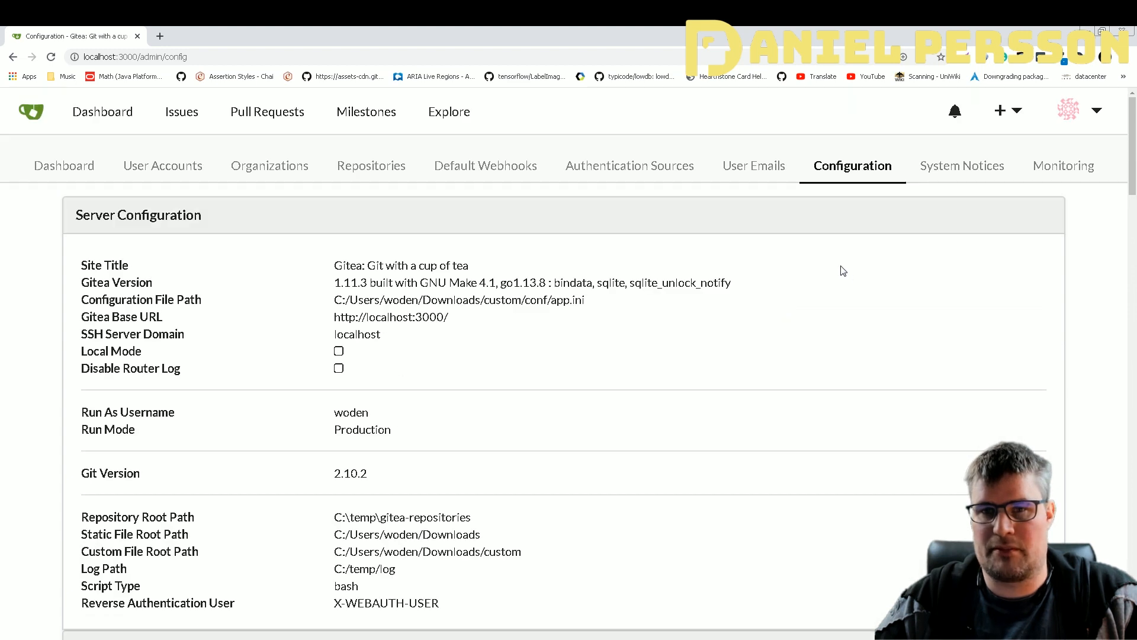
View the System Notices and the Monitoring page's cron tasks and queues
left_click(962, 166)
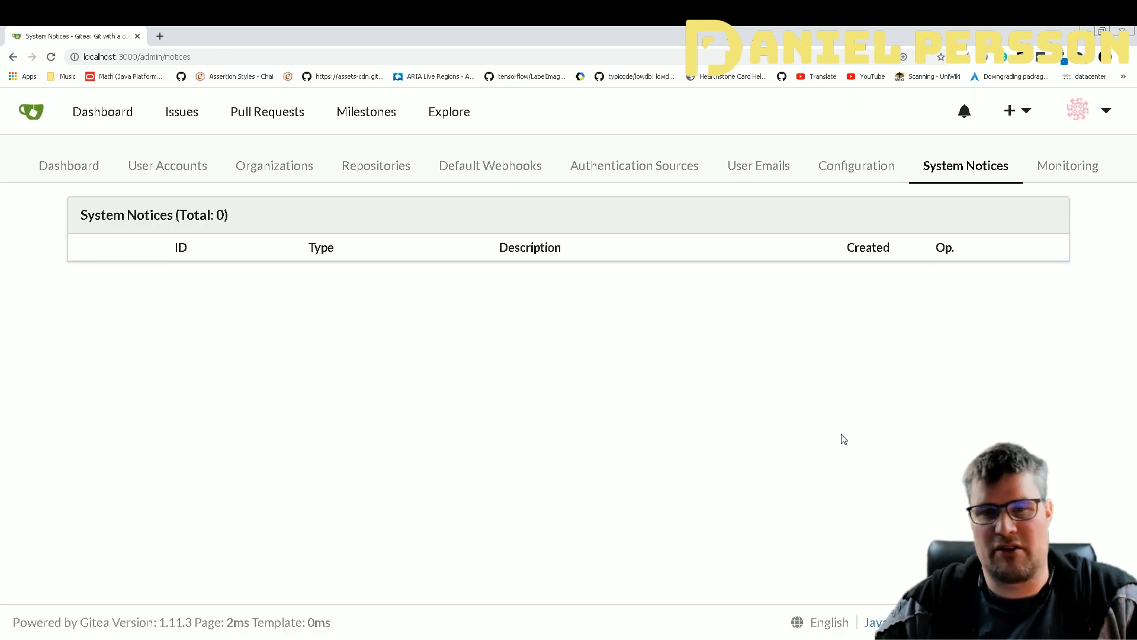
mouse_move(1073, 177)
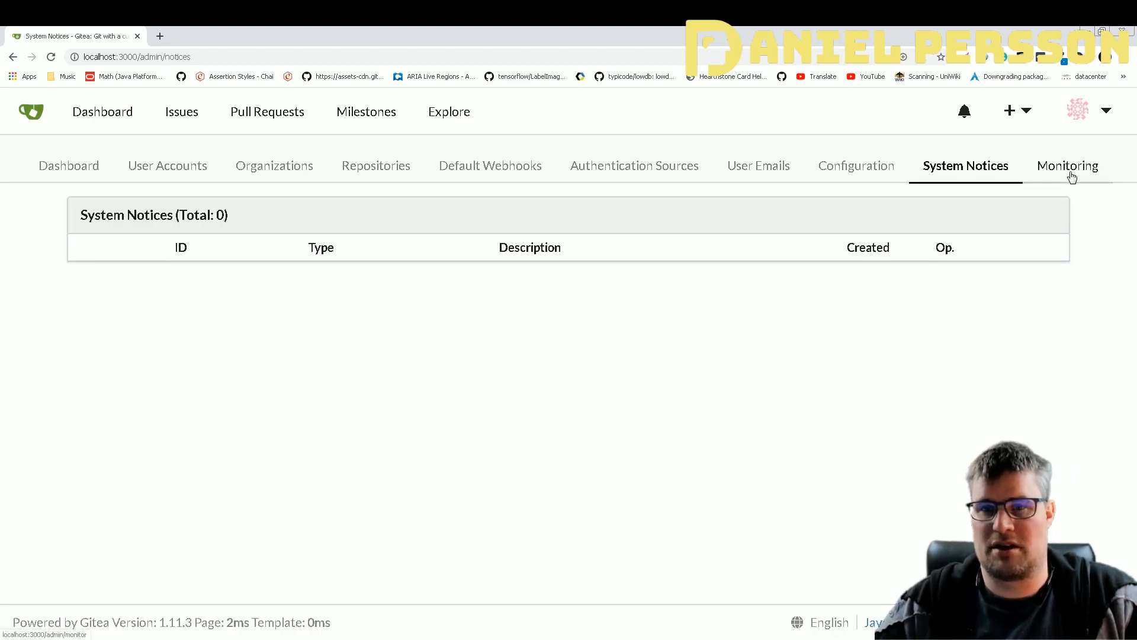
left_click(1068, 165)
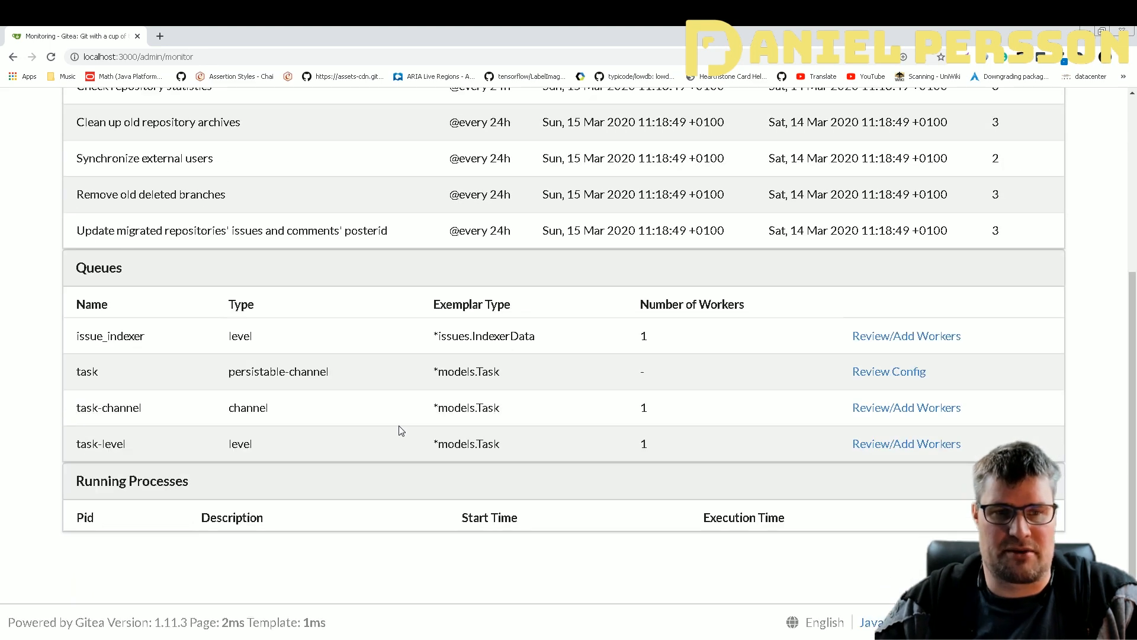
scroll("up", 3)
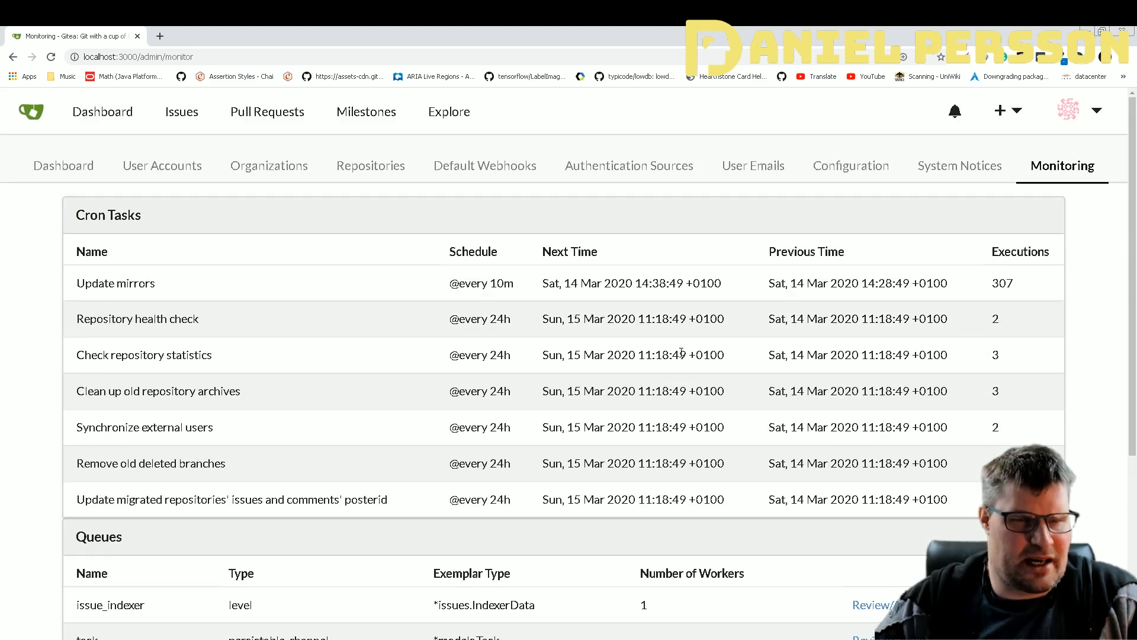
scroll("down", 3)
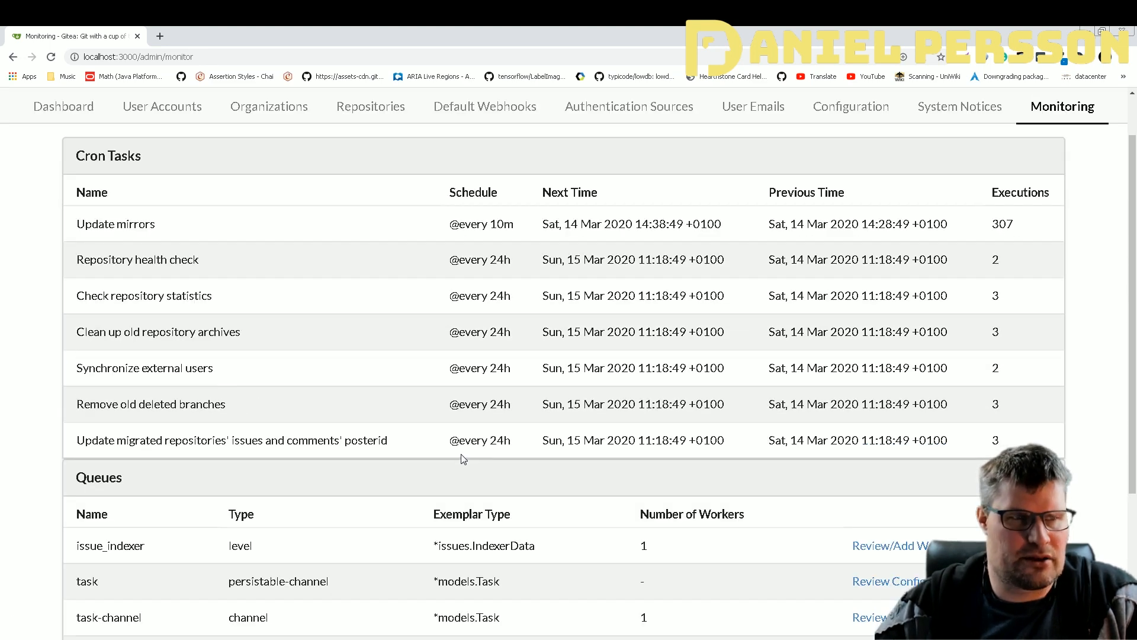
left_click_drag(448, 224, 551, 224)
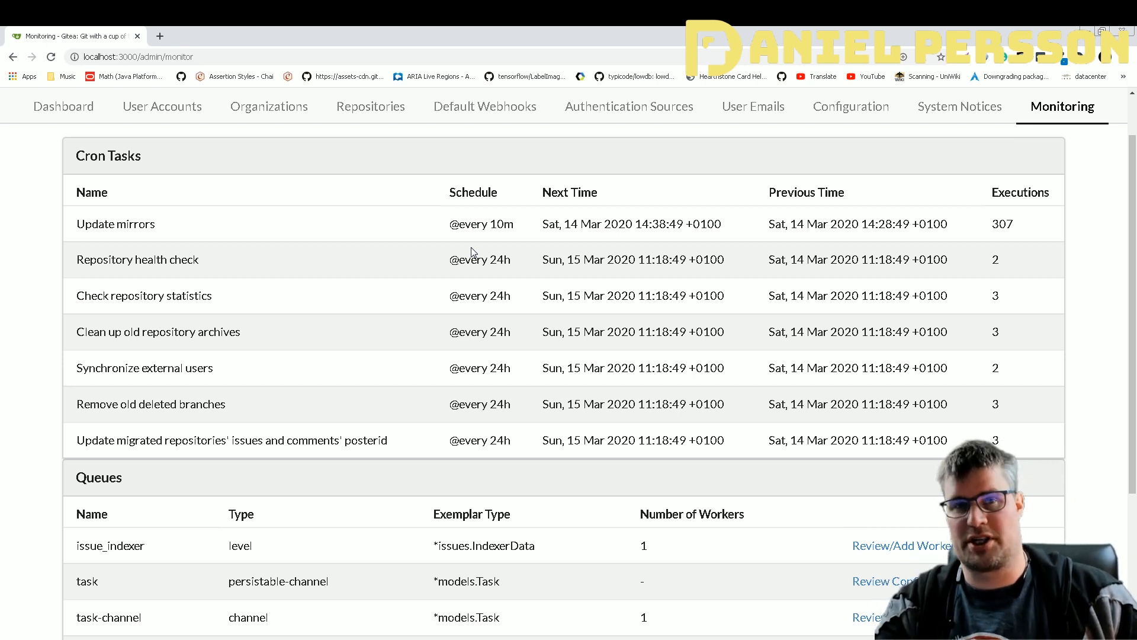
mouse_move(554, 325)
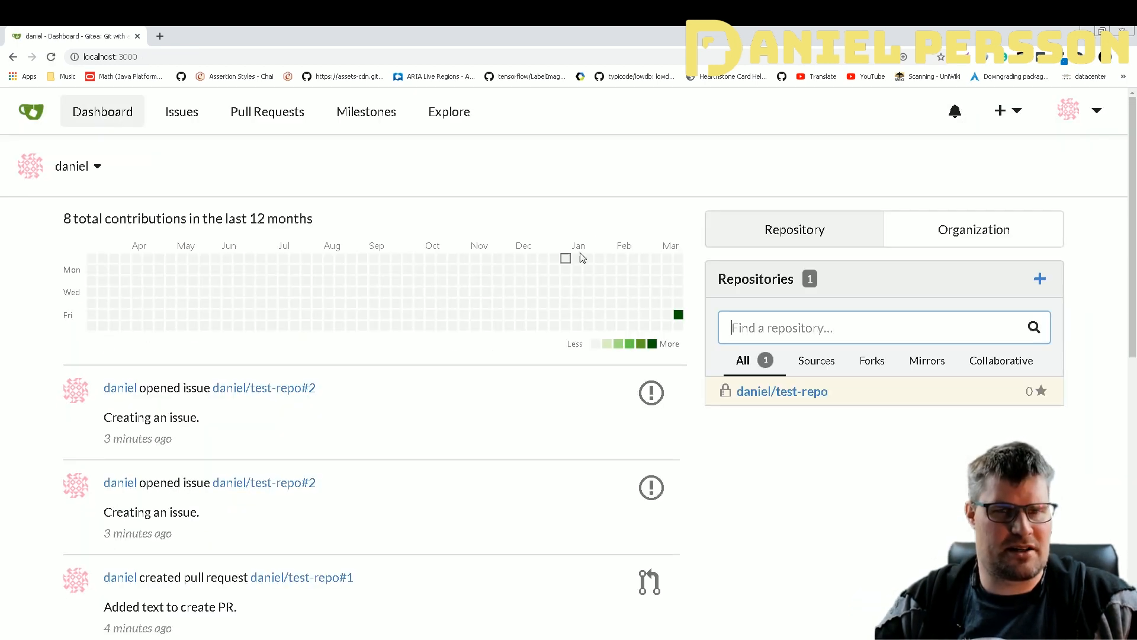
Scroll the dashboard activity feed down to the initial push to master
scroll("down", 3)
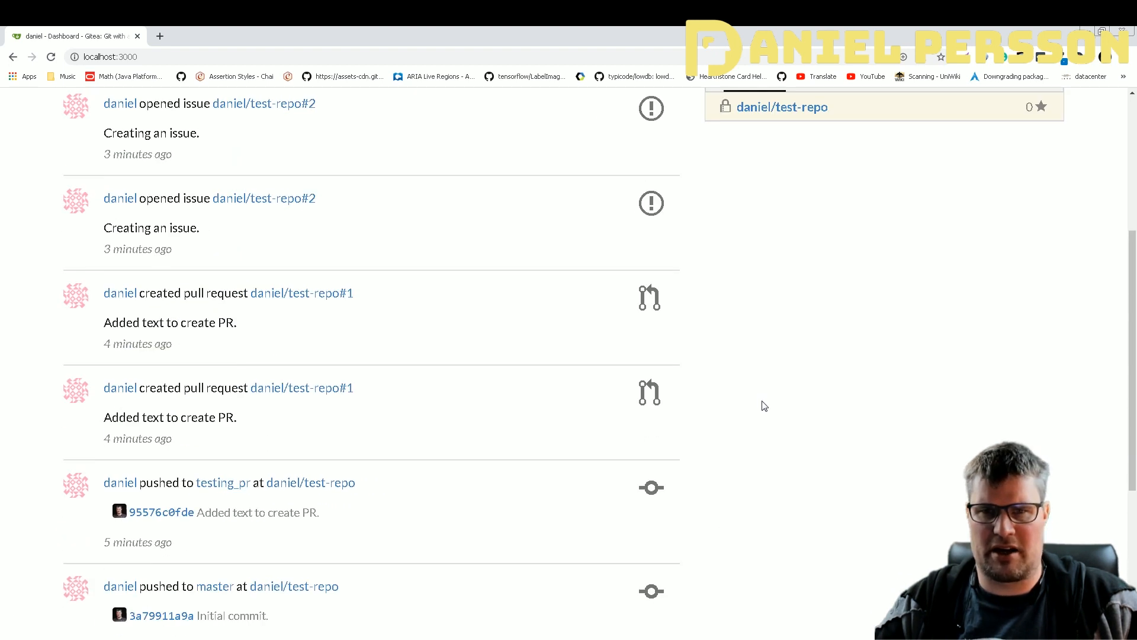